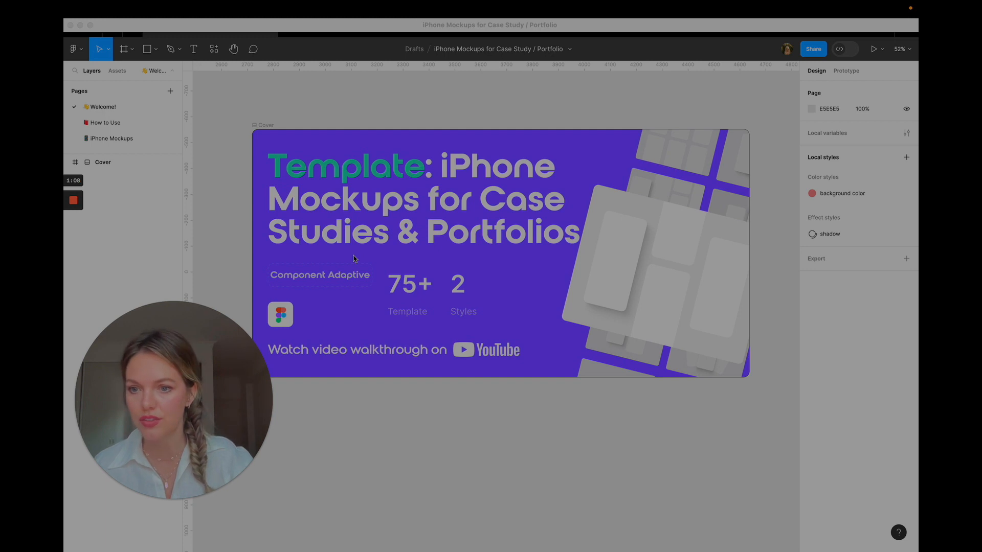
Step: Switch from the How to Use page to the iPhone Mockups page in Pages
click(105, 122)
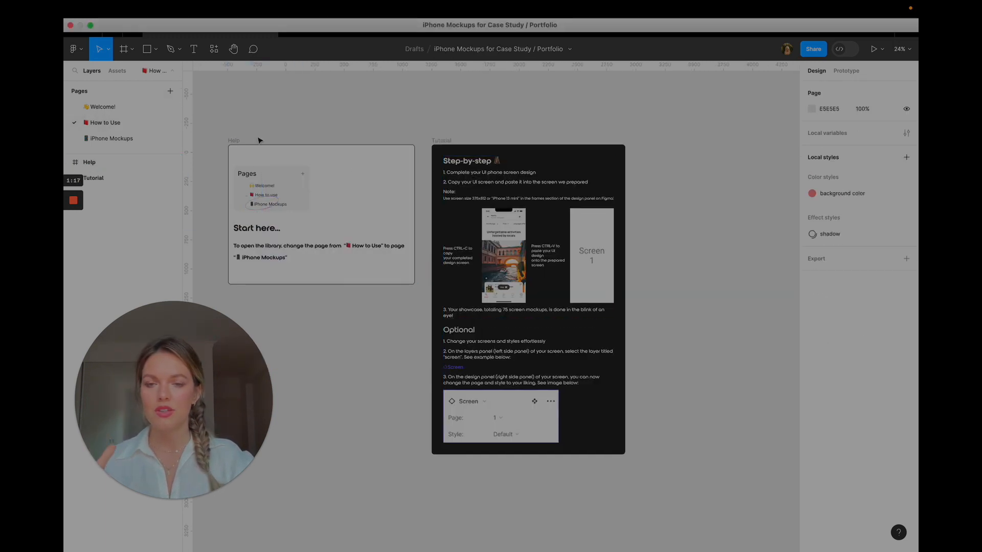
click(89, 162)
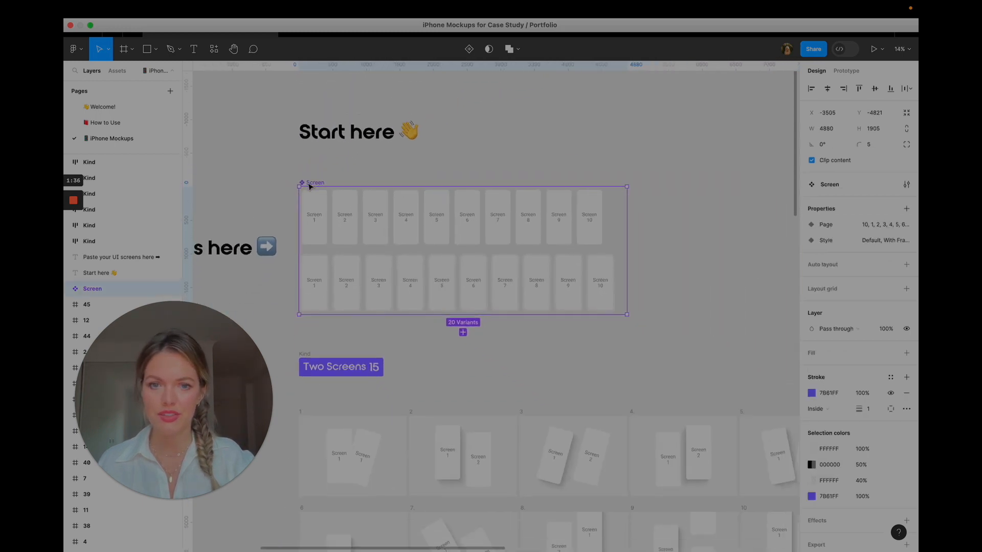
Step: Scroll the iPhone Mockups canvas and click empty space to clear the selection
scroll(down, 3)
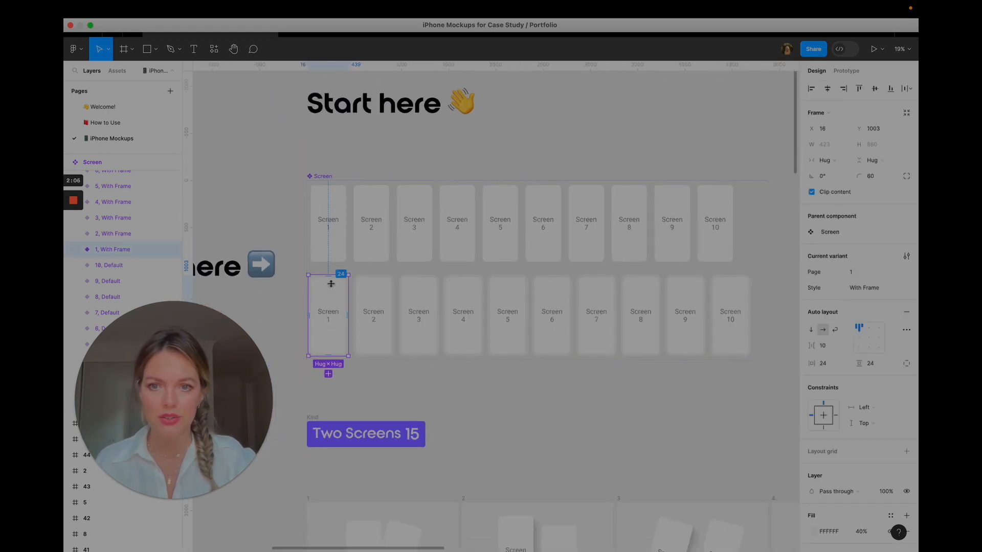
click(296, 287)
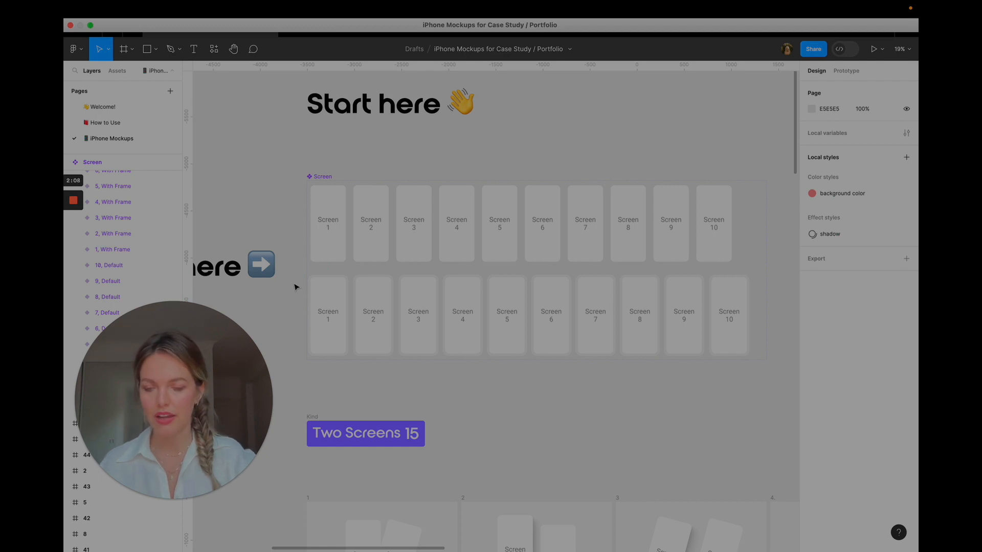
click(327, 224)
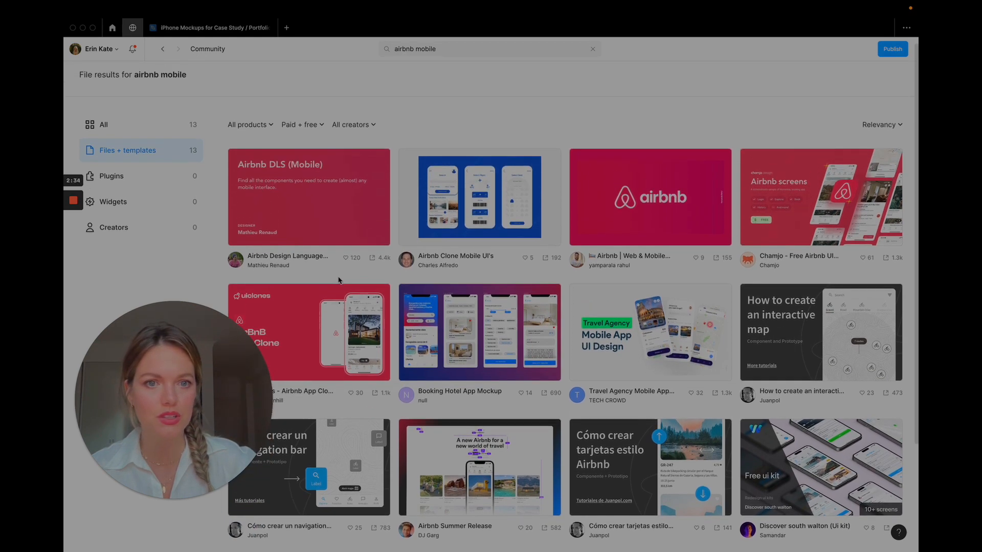
Step: Scroll the 'airbnb mobile' results and open the UiClones - Airbnb App Clone file
scroll(down, 3)
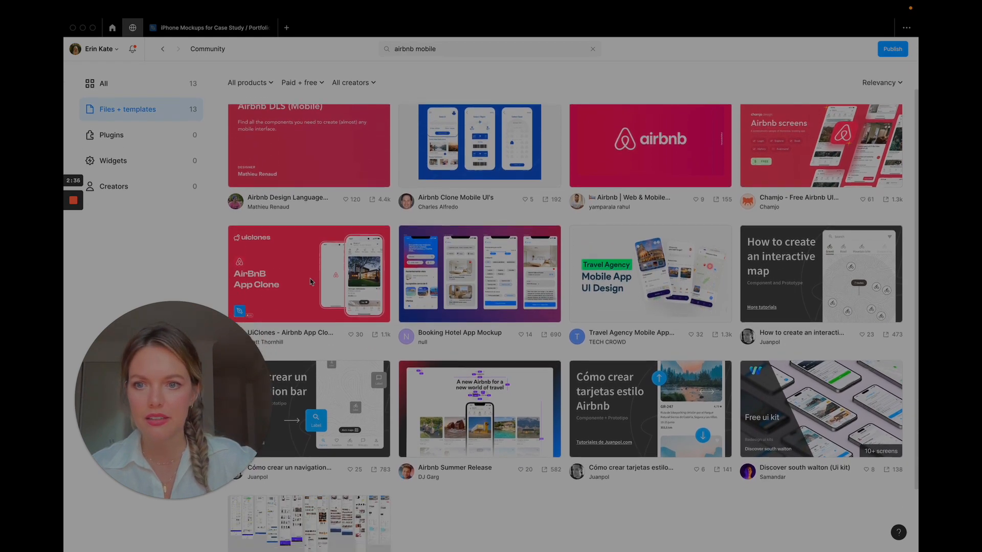
click(309, 274)
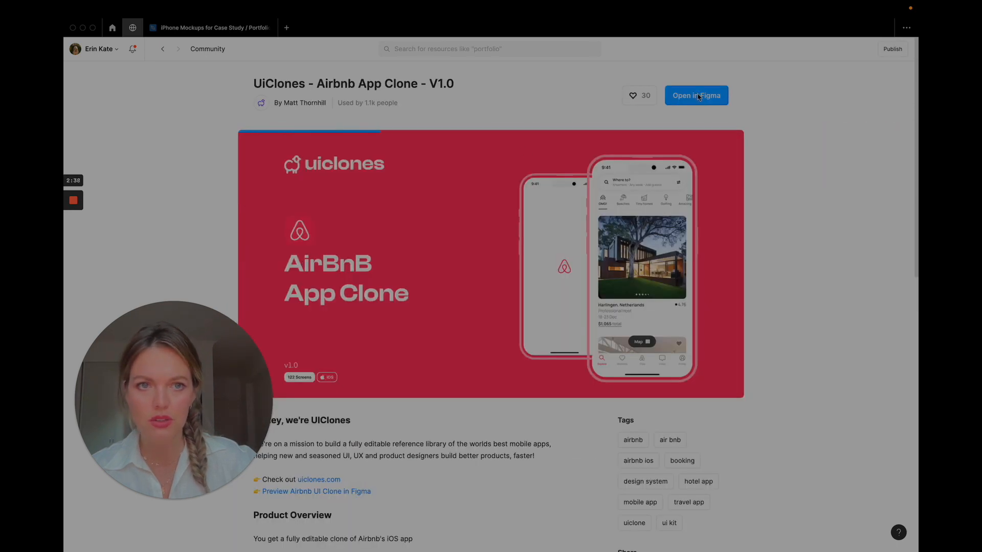
Step: Open the Airbnb clone in the editor and select a Freebies explore screen
click(696, 96)
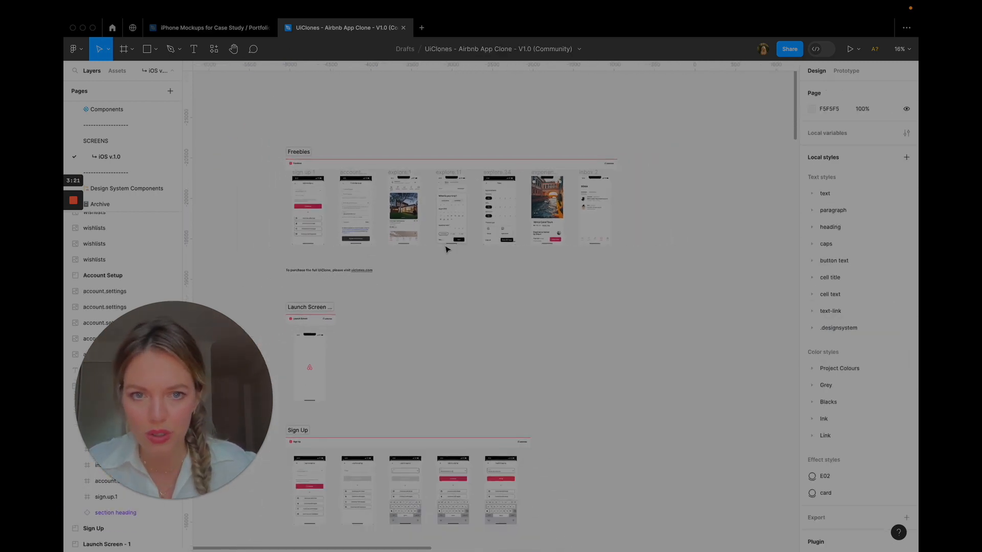
click(547, 209)
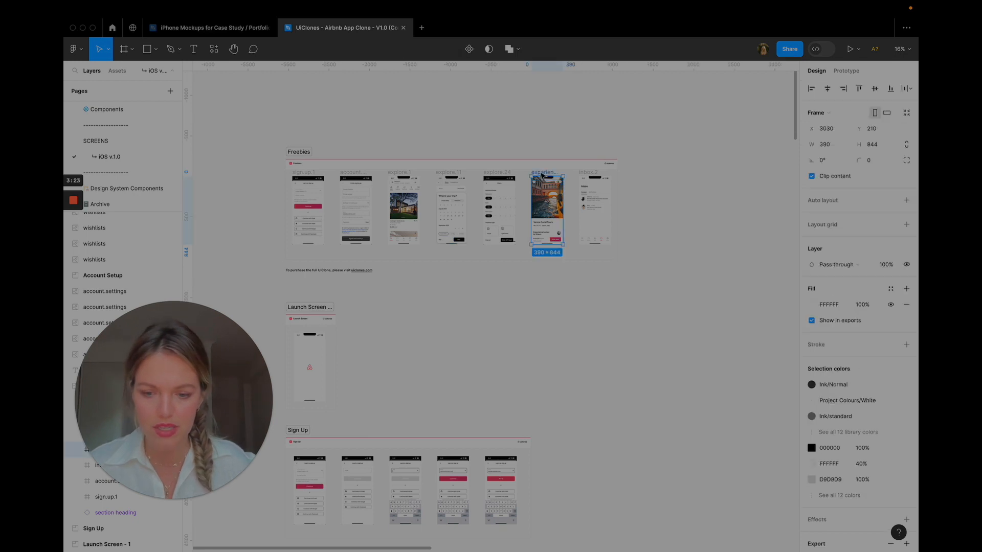
scroll(down, 3)
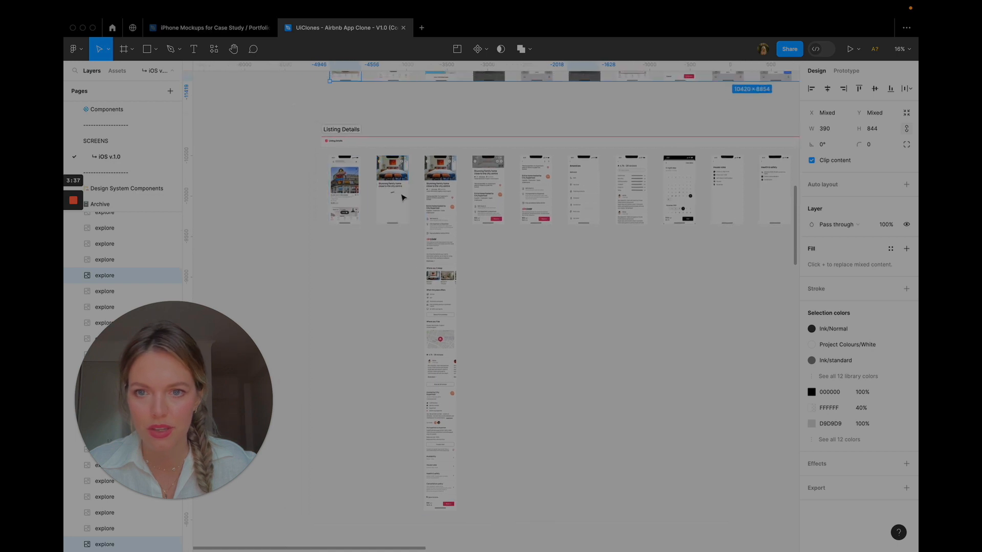
Step: Add Listing Details and Experiences screens to the selection
click(488, 190)
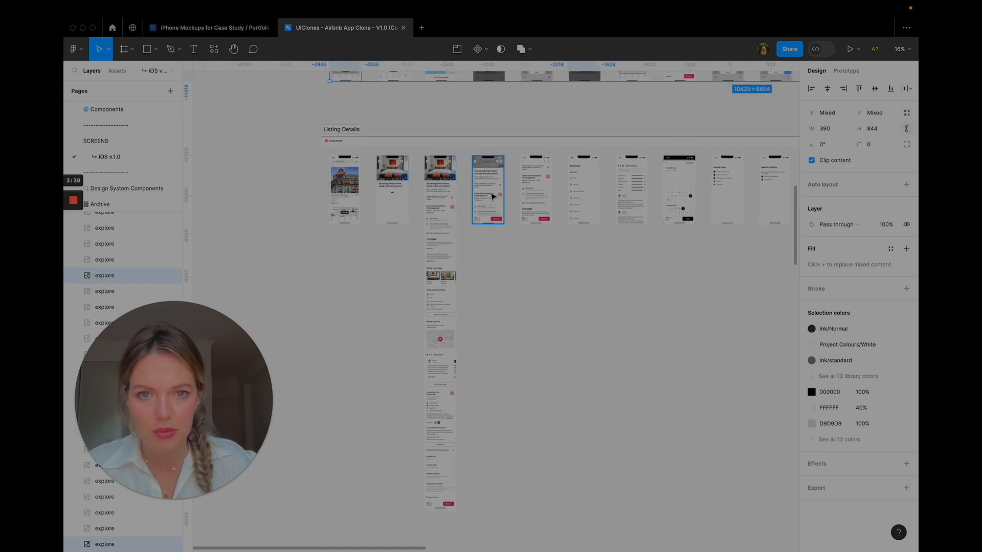
scroll(down, 3)
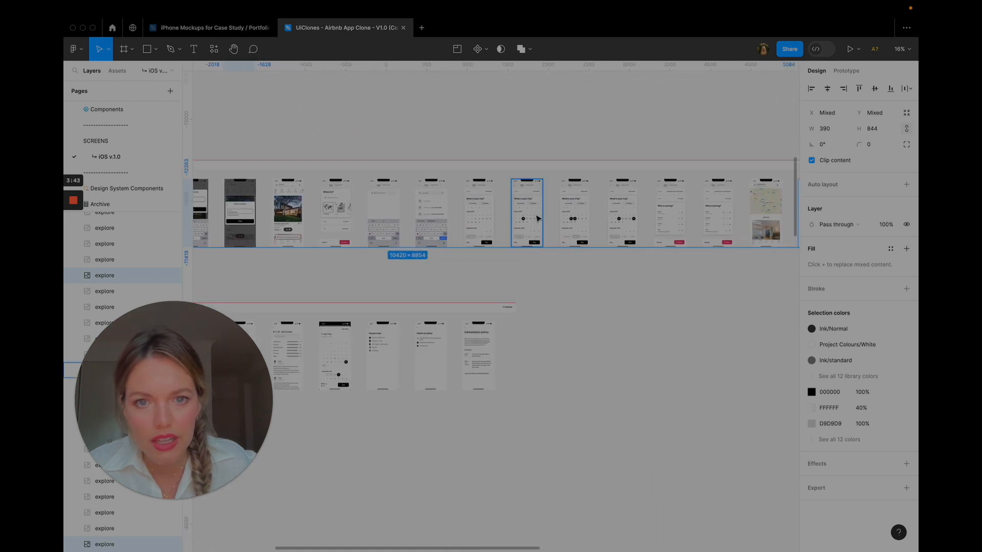
click(767, 212)
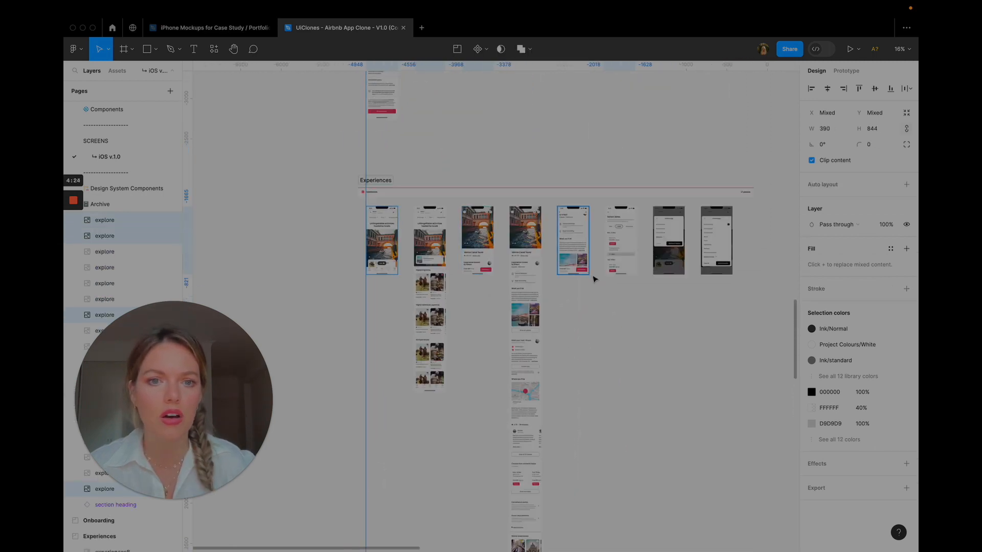
click(716, 251)
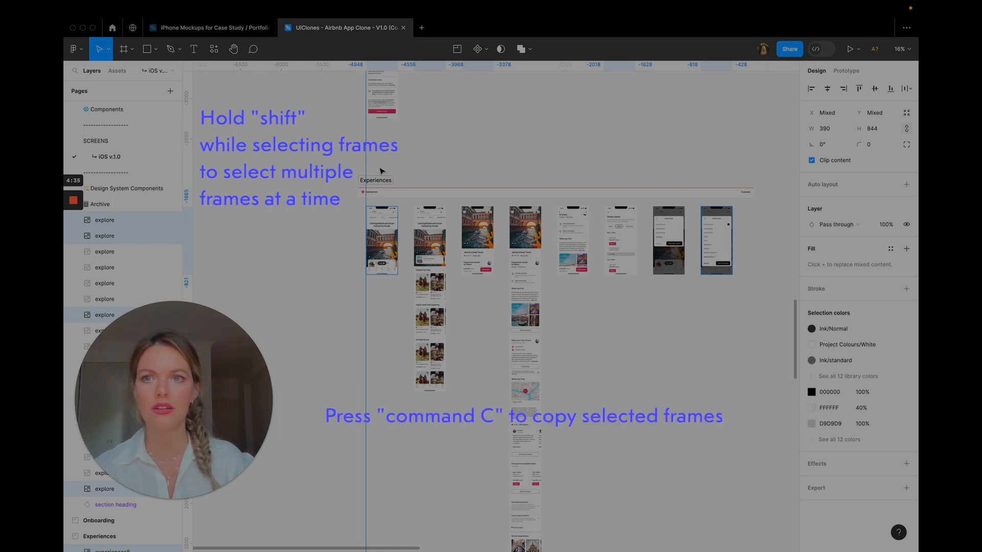
click(209, 28)
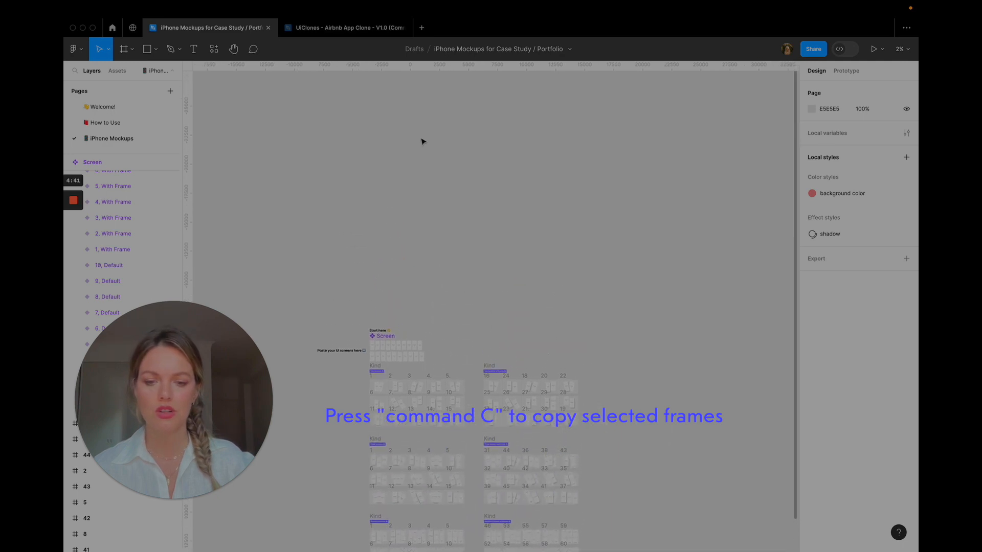
Step: Copy the selected screens, duplicate the mockup template, and go to its iPhone Mockups page
key(cmd+c)
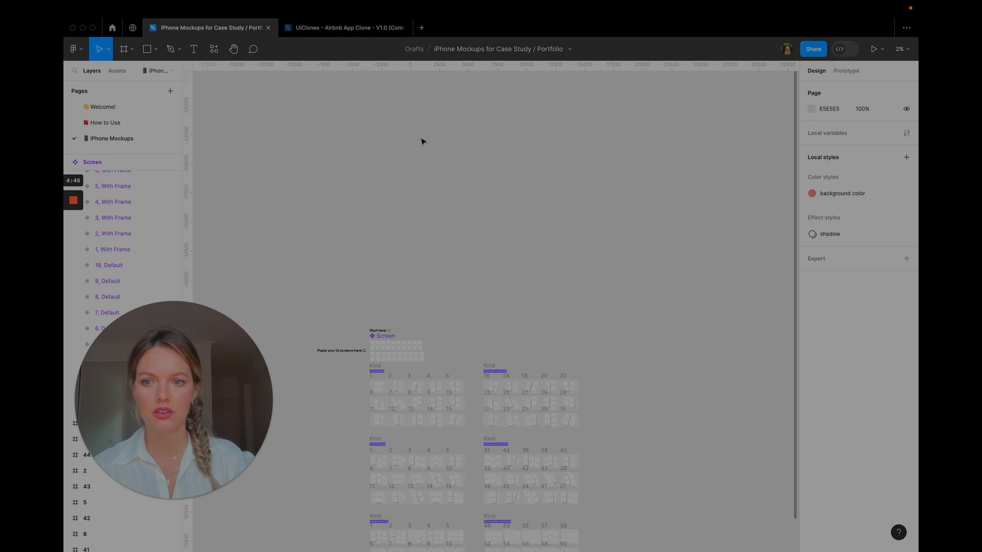
click(569, 49)
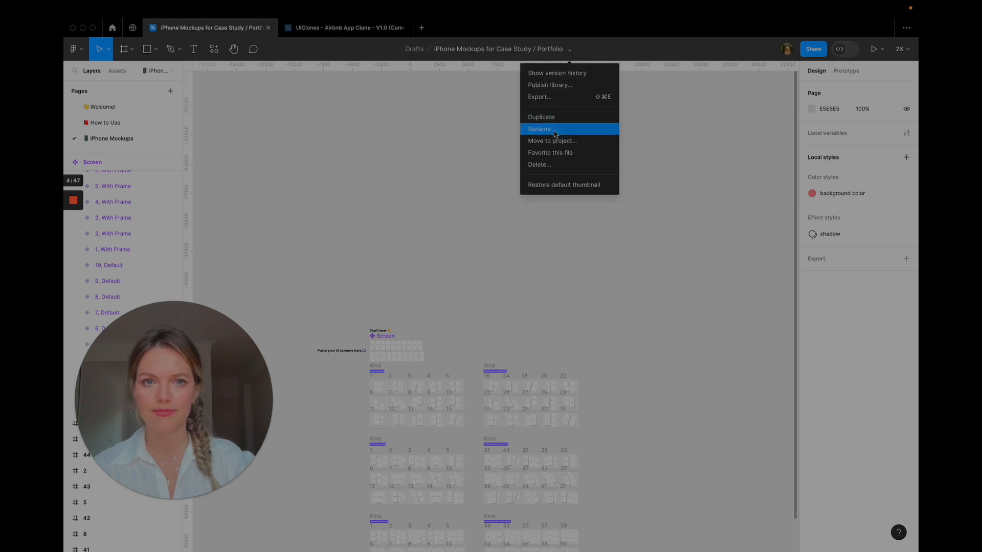
click(542, 117)
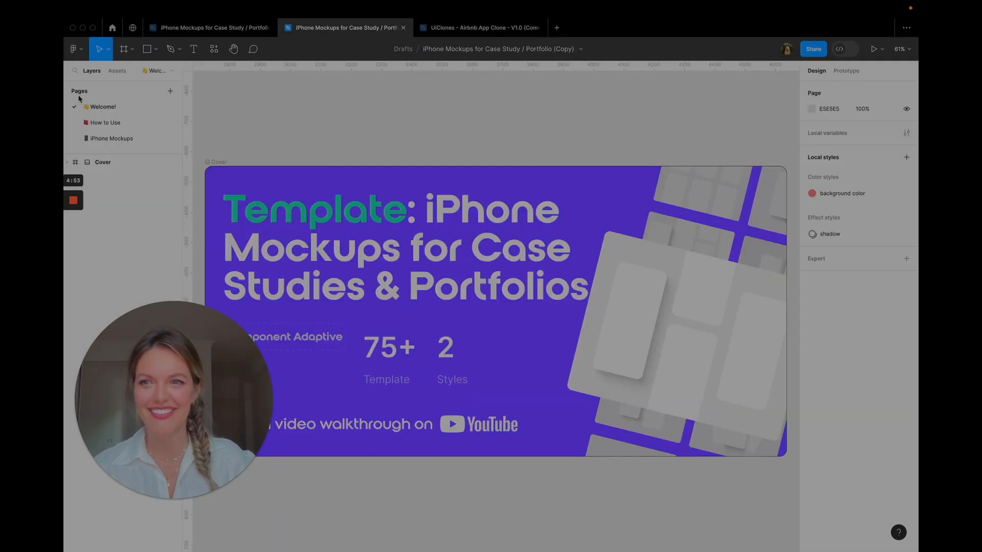
click(111, 139)
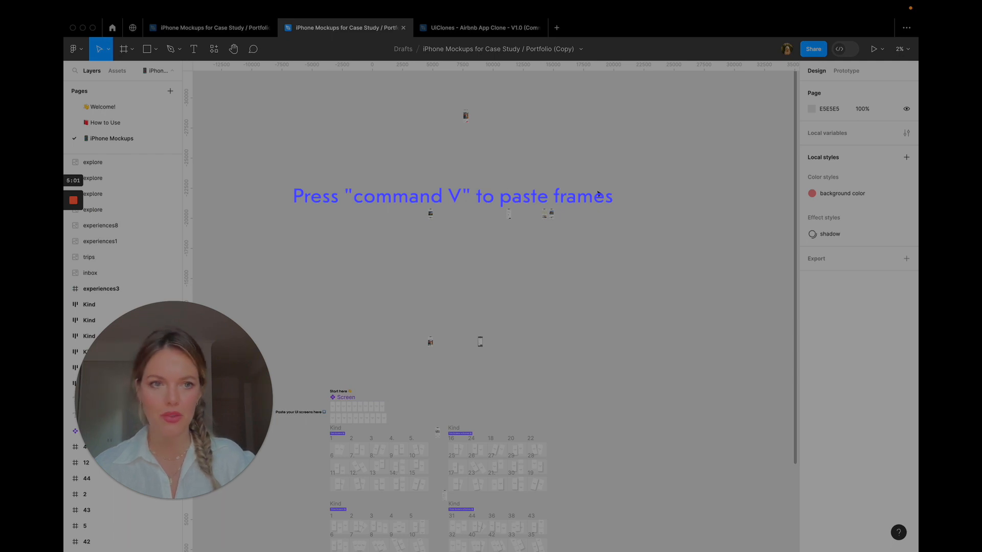
mouse_move(444, 136)
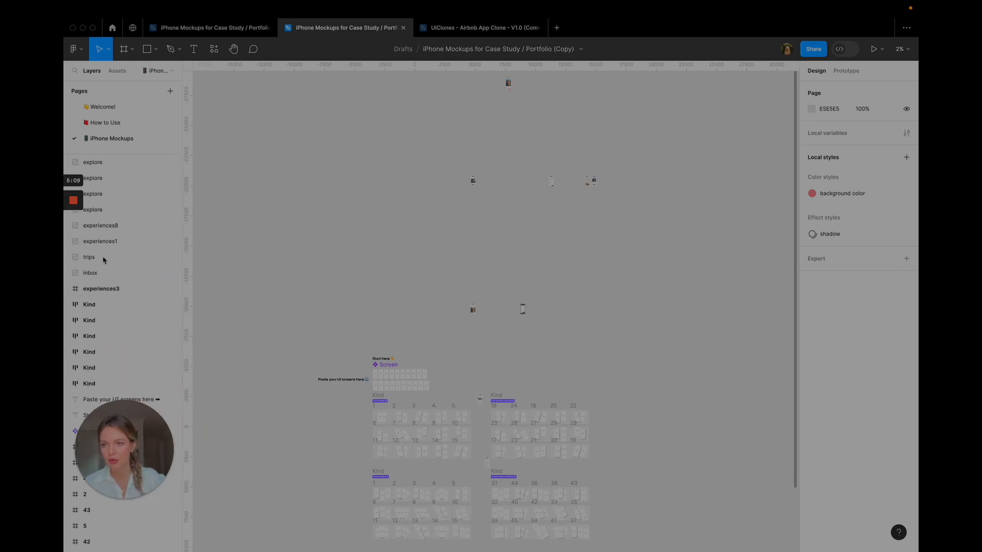
Step: Select the pasted Airbnb screens and align them along their tops
click(93, 163)
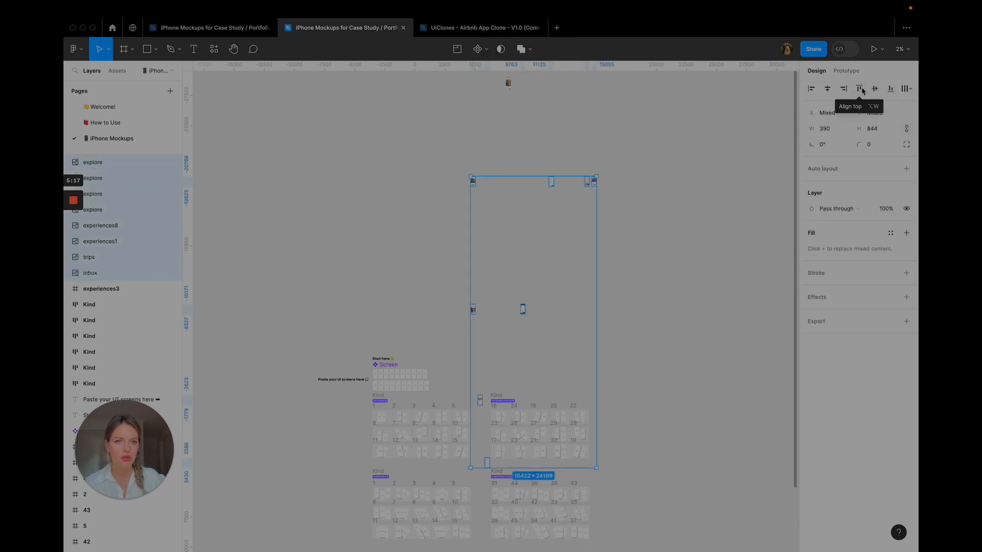
click(860, 89)
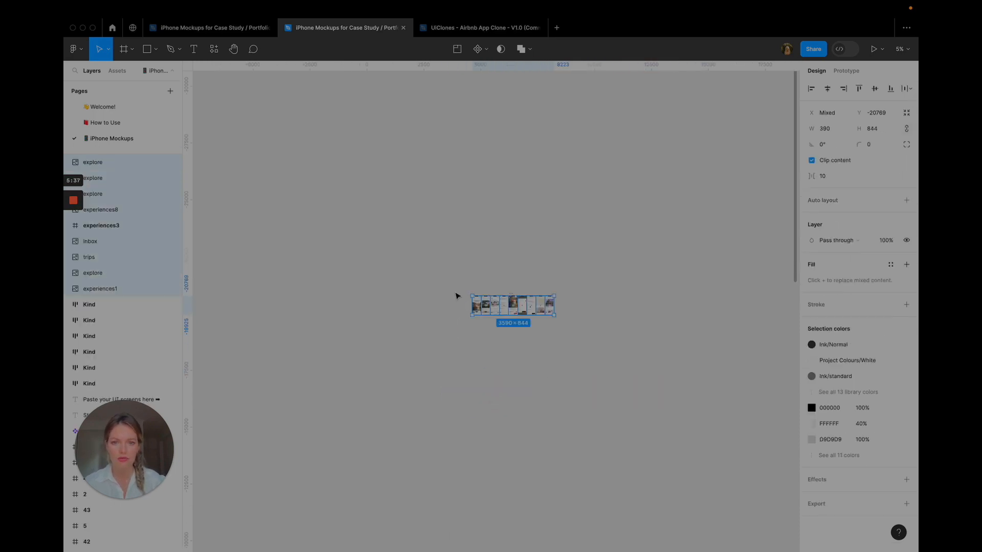
scroll(down, 3)
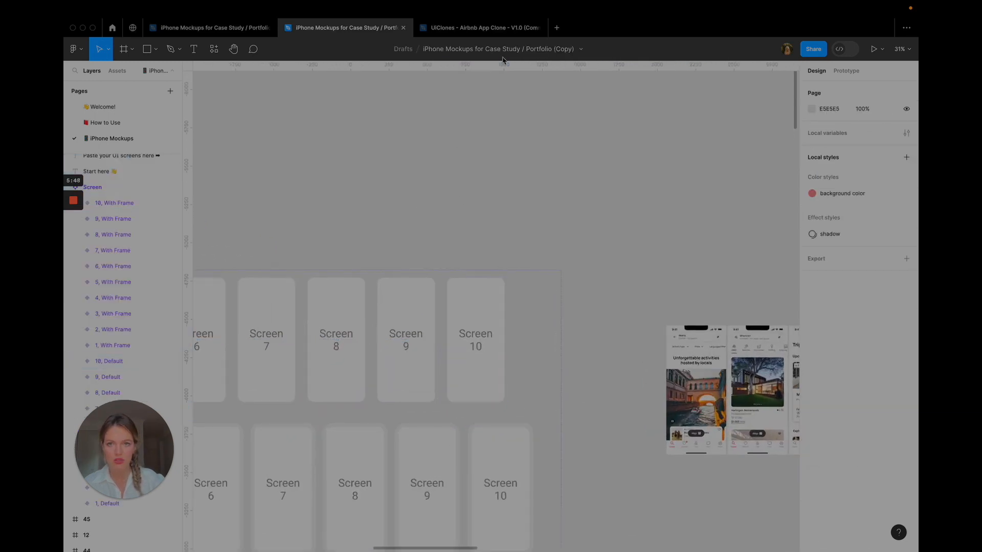
Step: Check the Phone frame presets, such as iPhone 13 / 13 Pro at 390×844
click(123, 49)
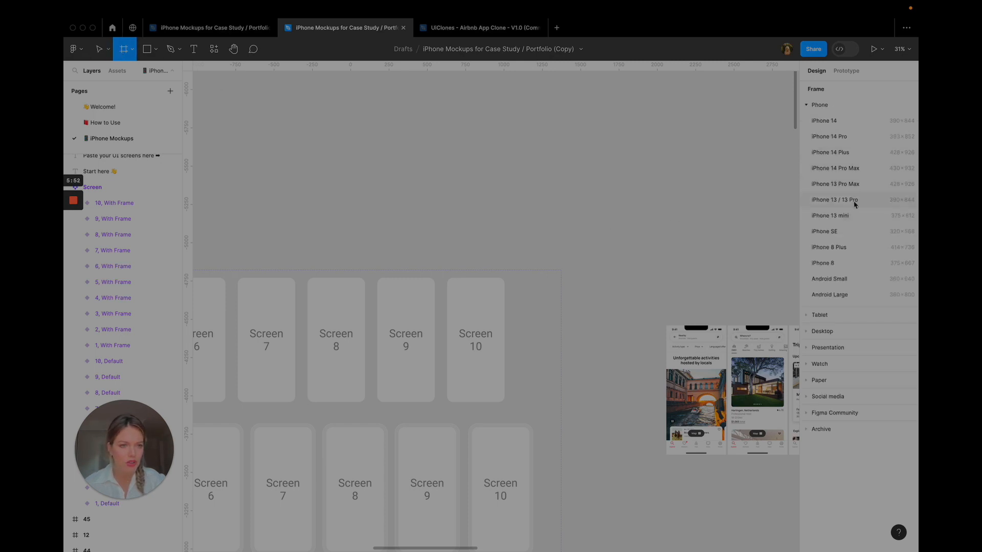
mouse_move(856, 220)
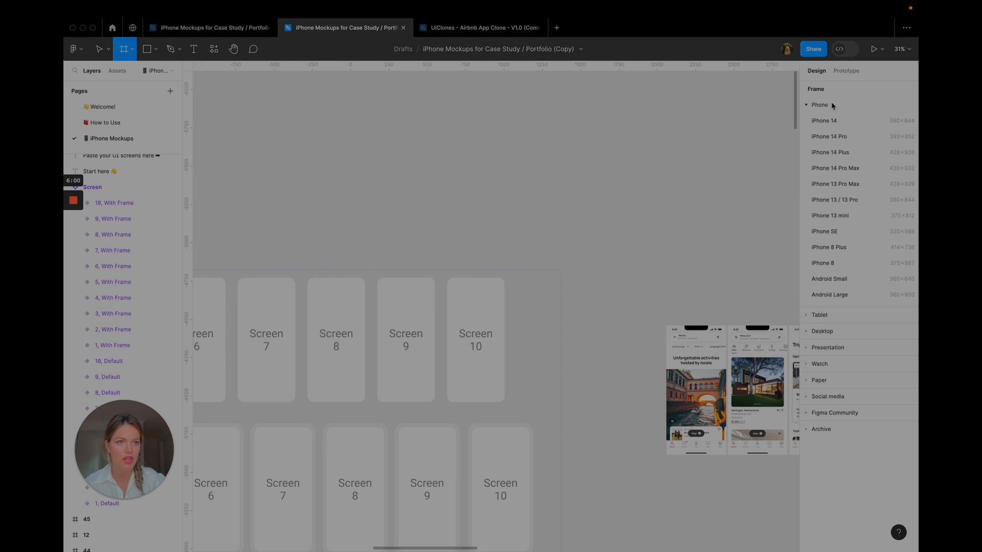
click(820, 105)
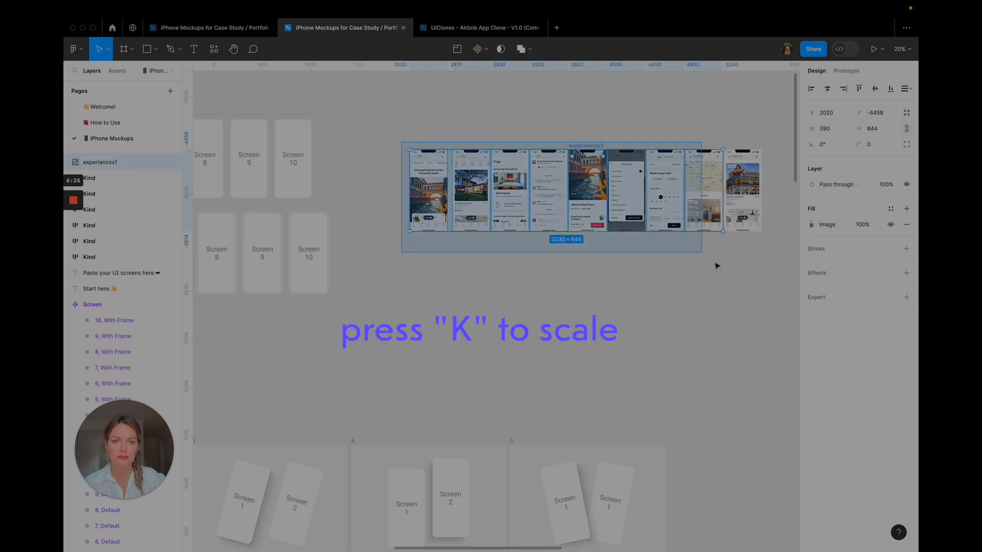
Step: Scale the pasted Airbnb screens proportionally with K and select the experiences3 screen
key(k)
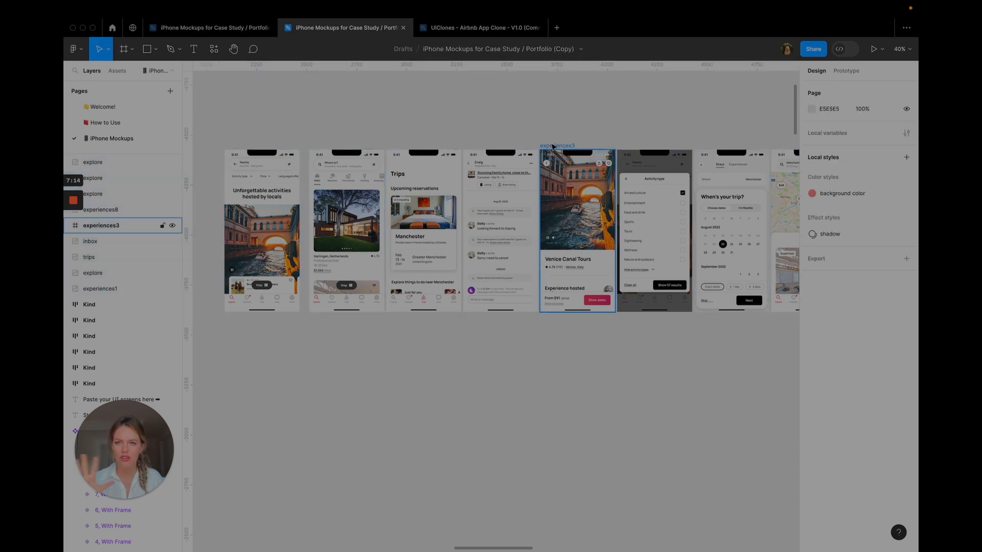
click(261, 234)
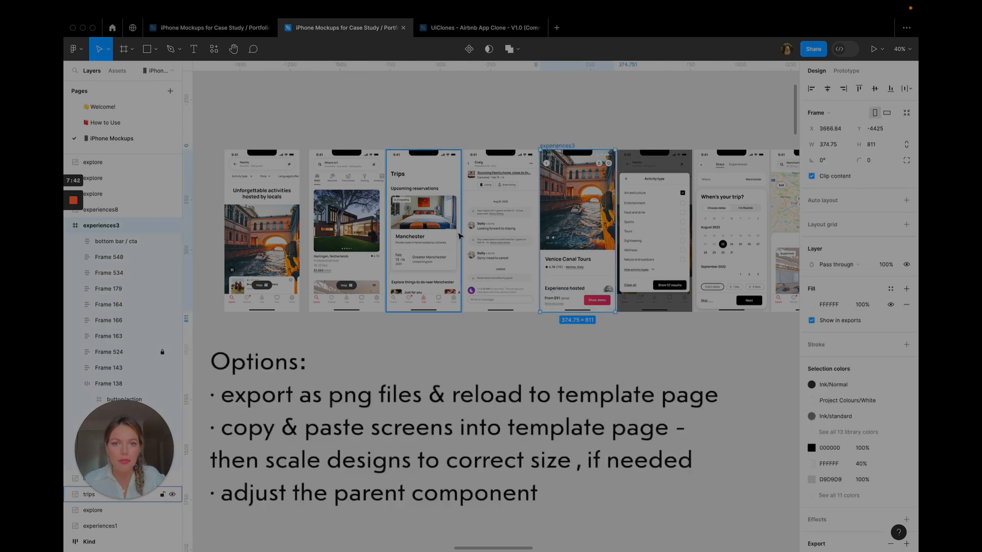
click(482, 28)
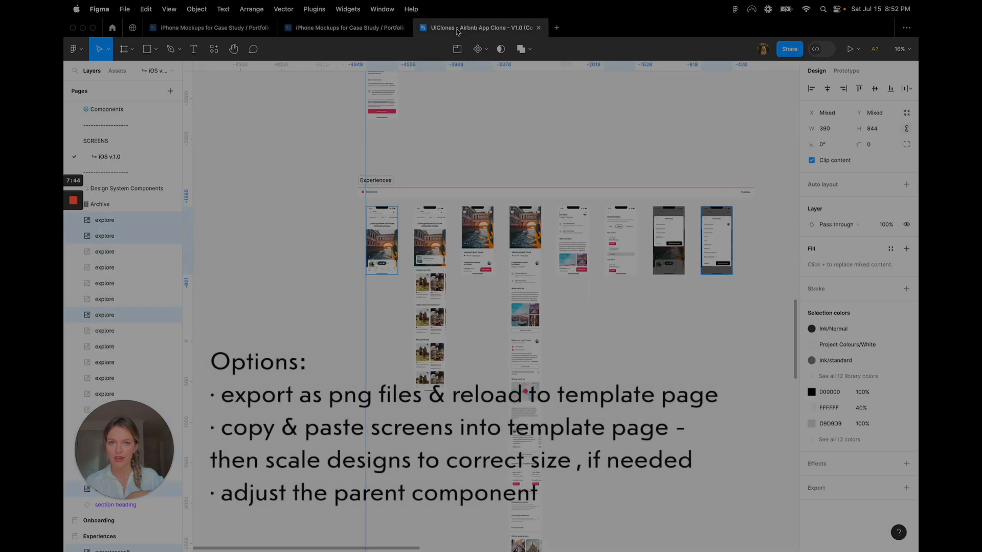
click(380, 241)
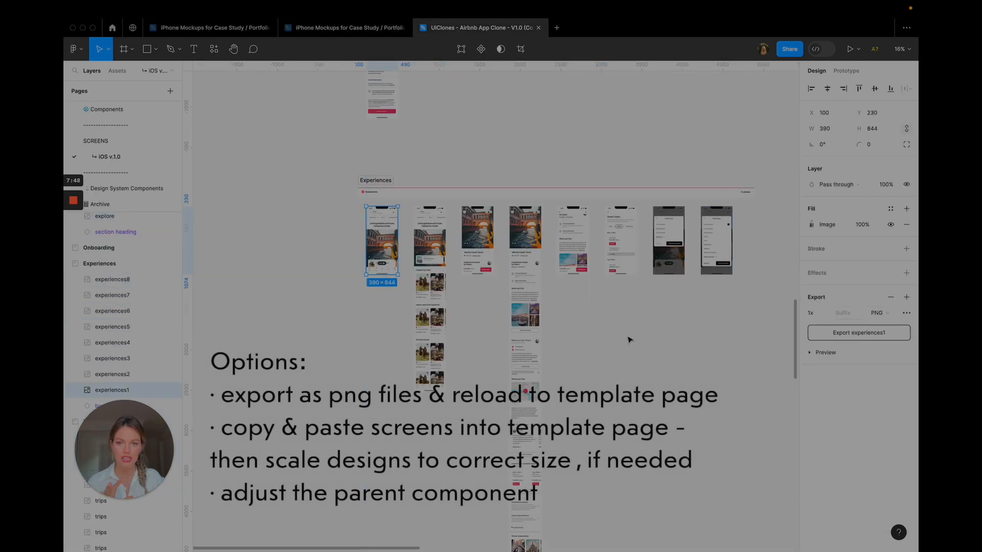
mouse_move(343, 28)
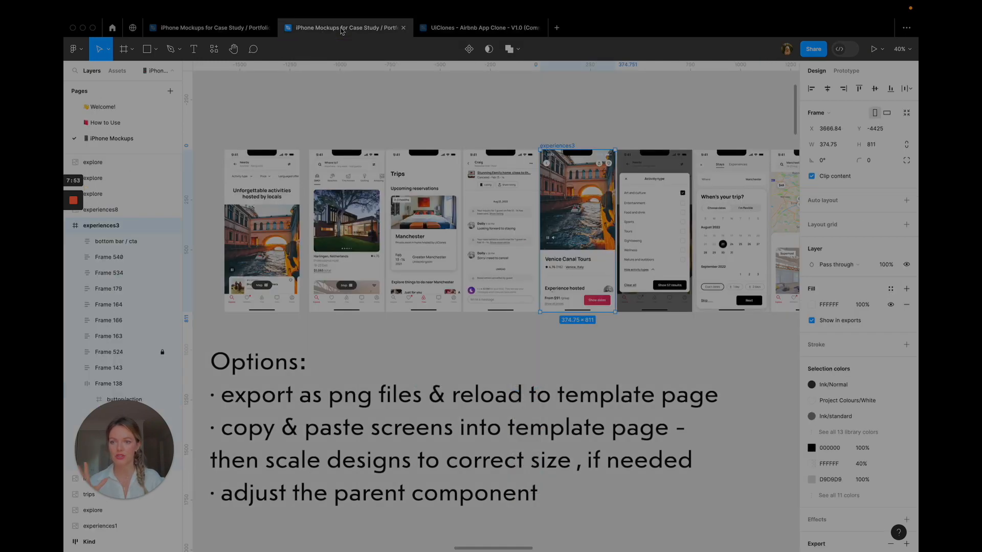
click(346, 226)
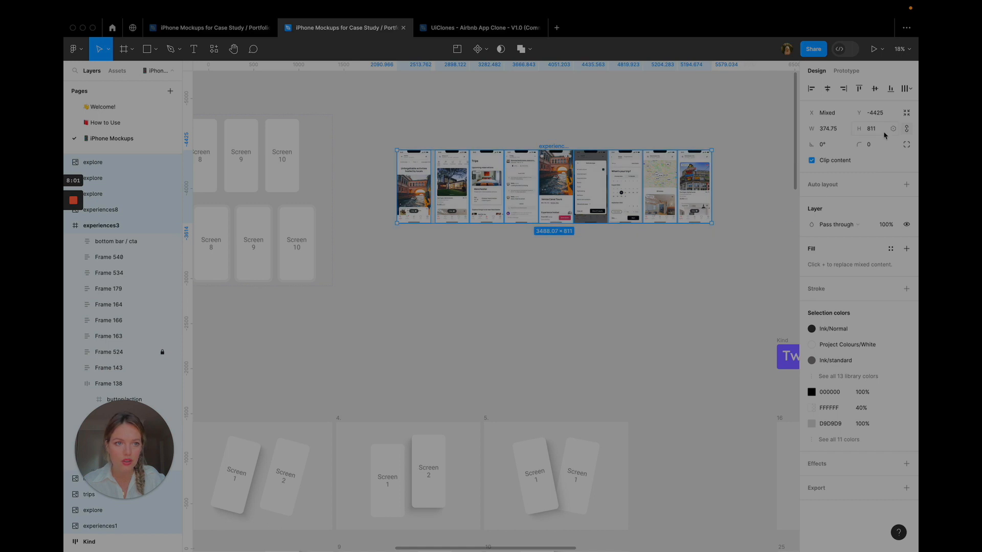
Step: Paste Airbnb screens into the Default Screen variants and center each inside its variant
click(873, 129)
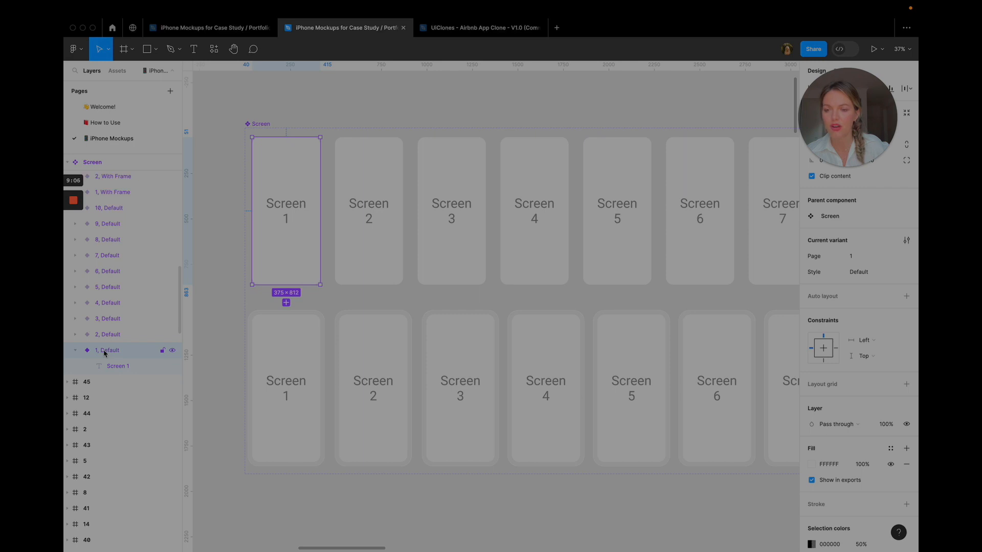
right_click(106, 350)
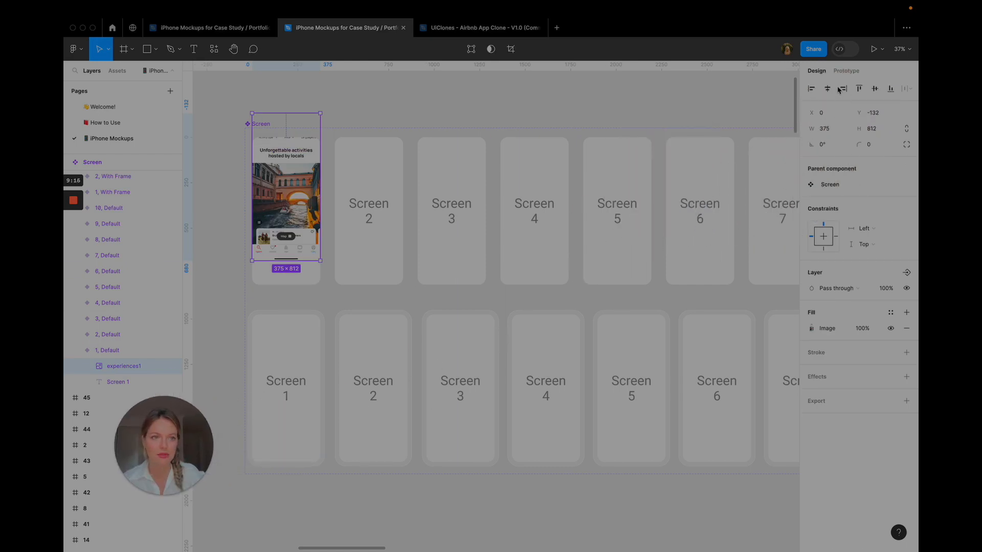
click(874, 88)
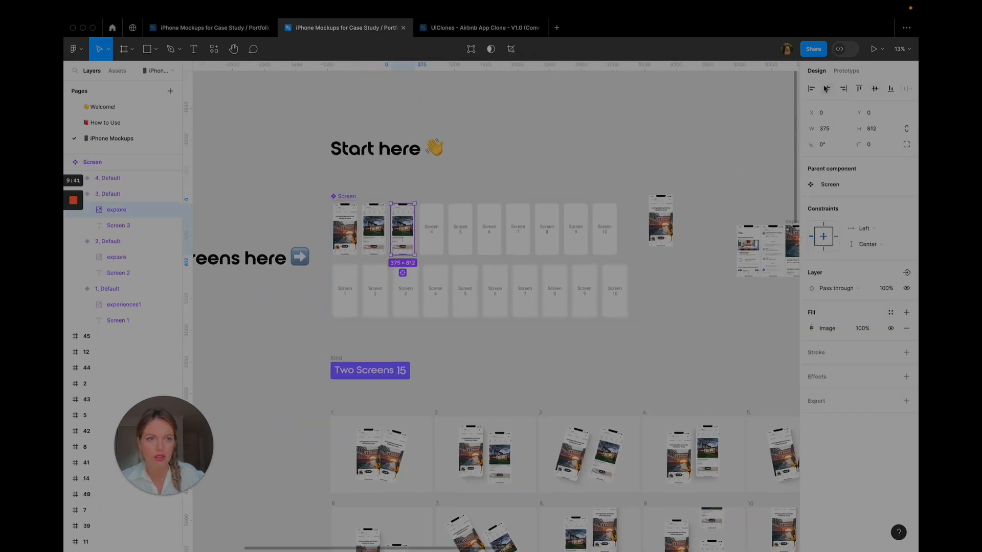
drag(403, 229, 435, 230)
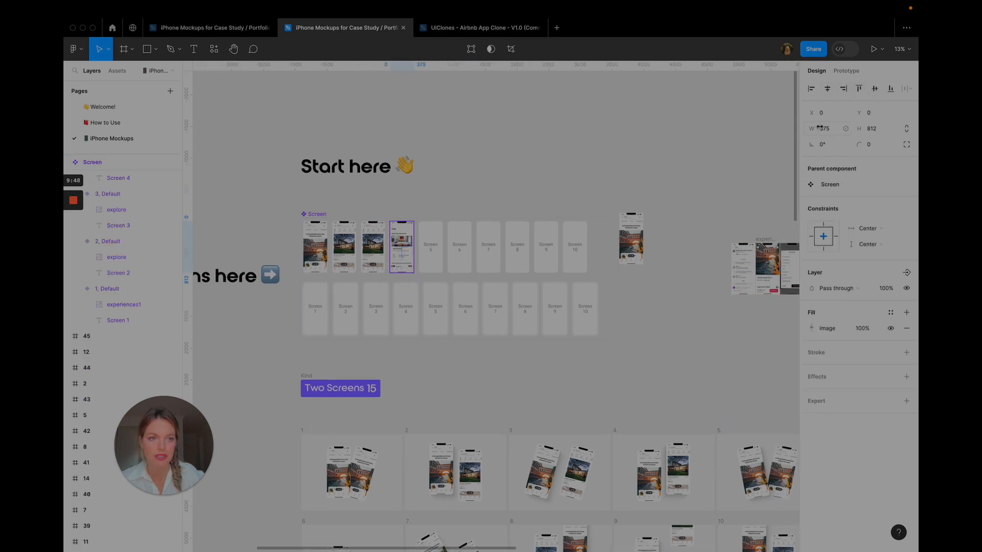
click(545, 246)
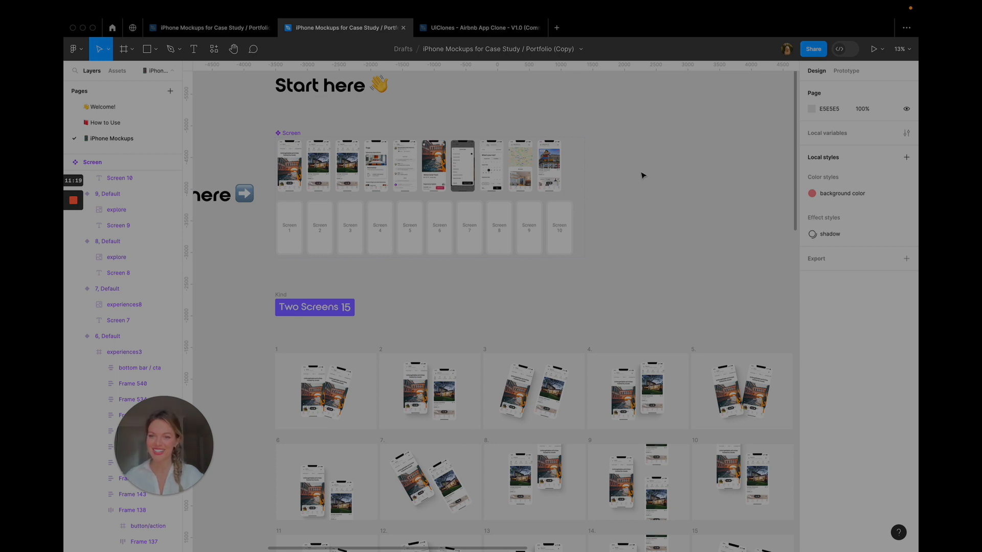
scroll(down, 3)
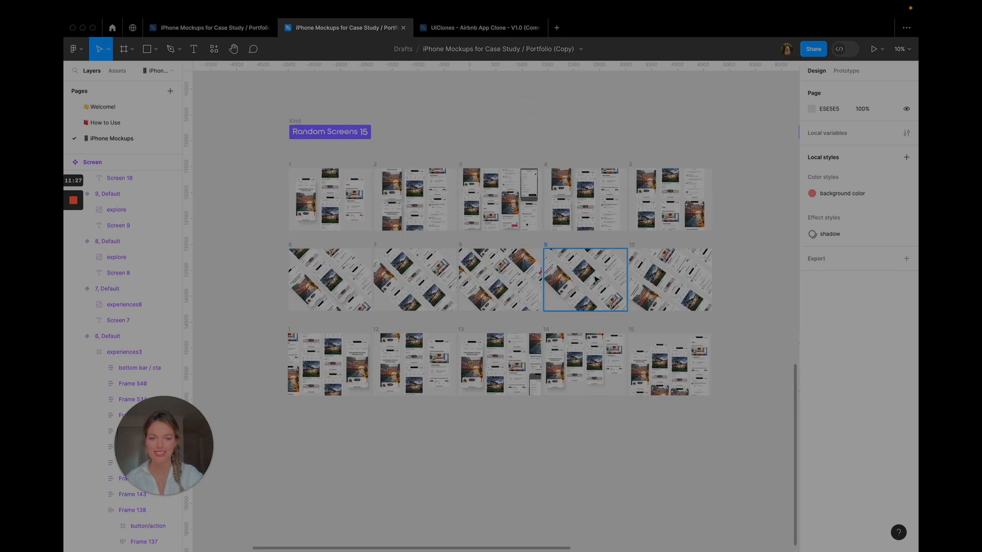
click(415, 280)
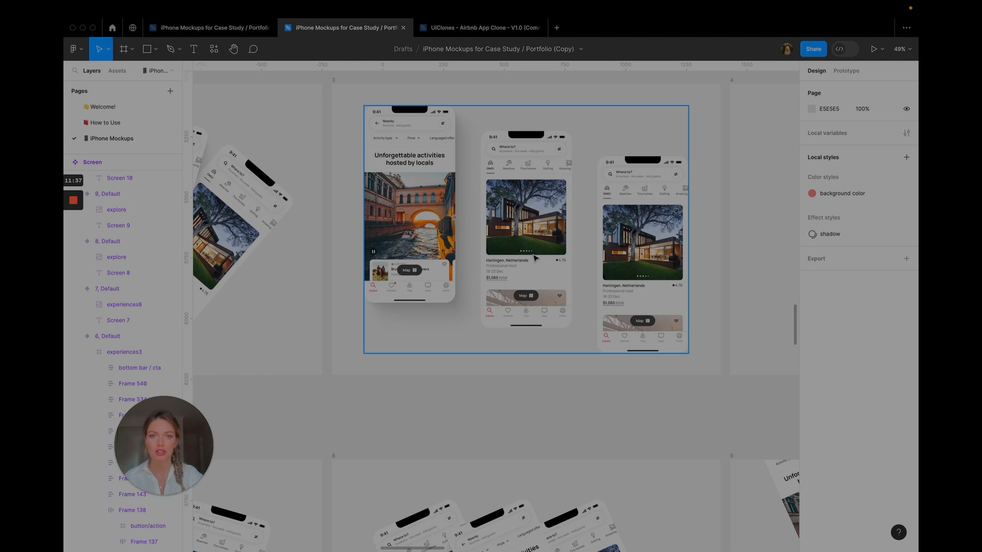
Step: Switch the middle phone's Screen instance Page variant to the Manchester City map listing
click(526, 225)
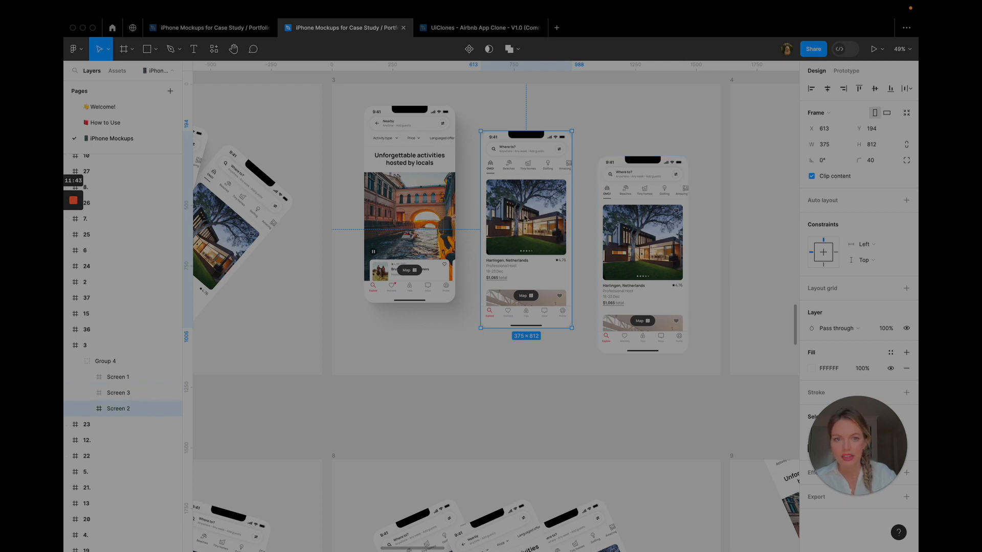
click(87, 408)
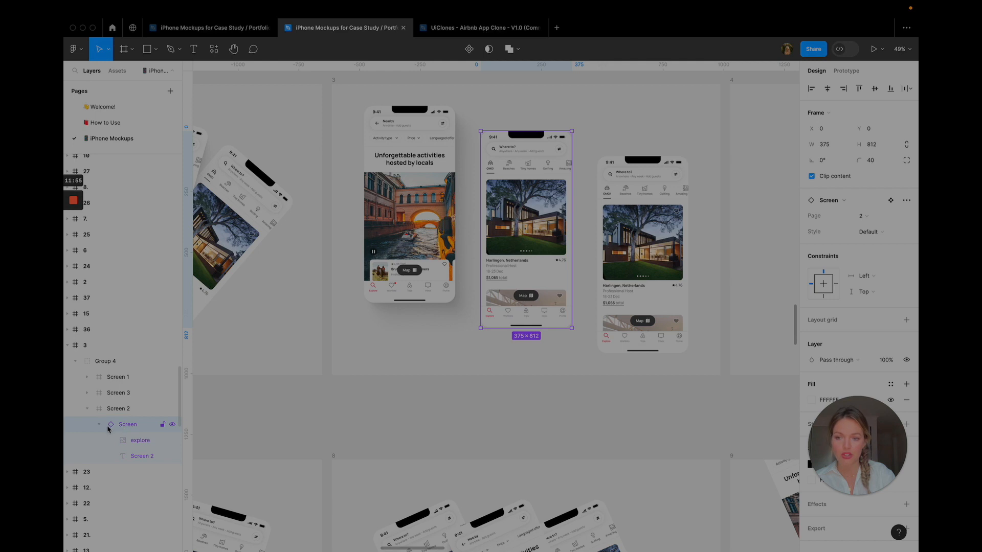
mouse_move(620, 323)
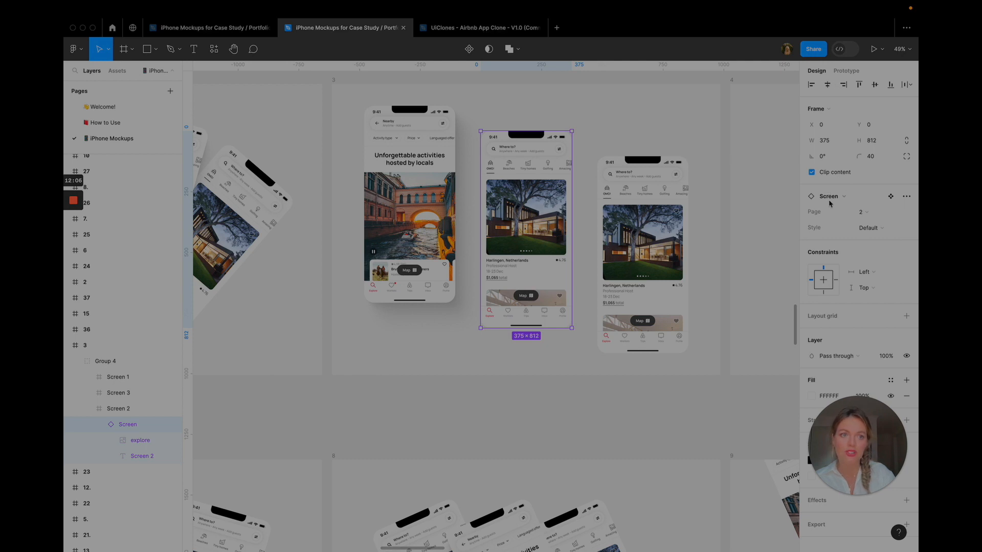
mouse_move(868, 213)
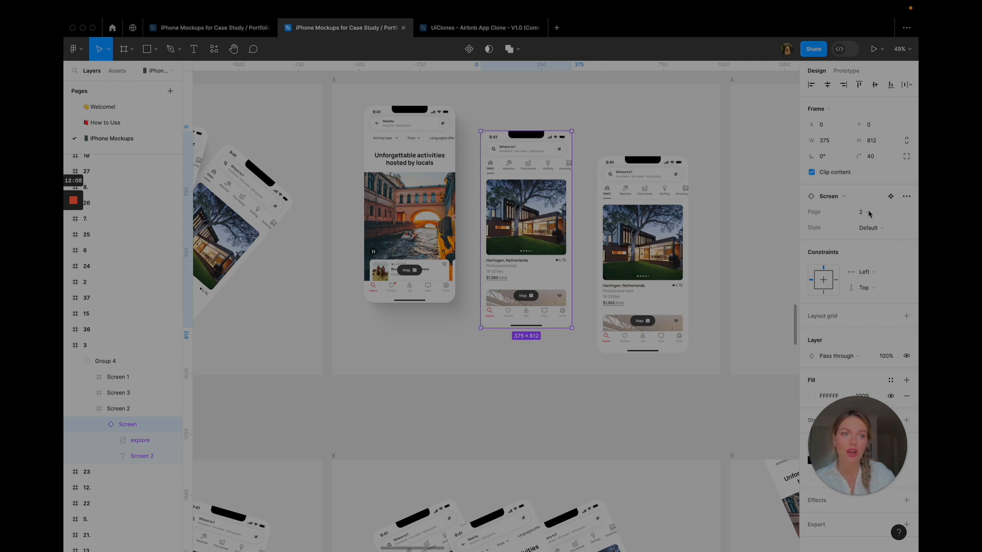
click(869, 211)
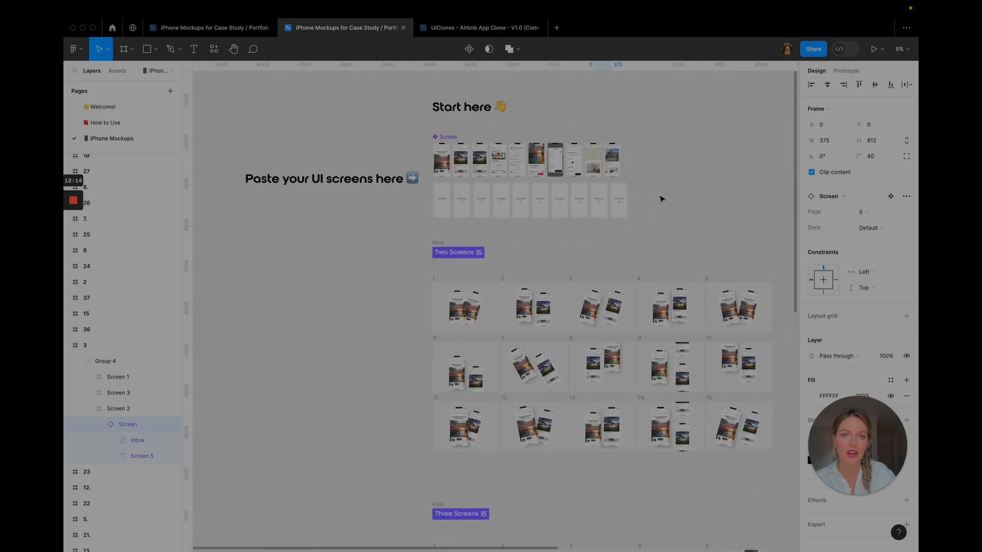
scroll(down, 3)
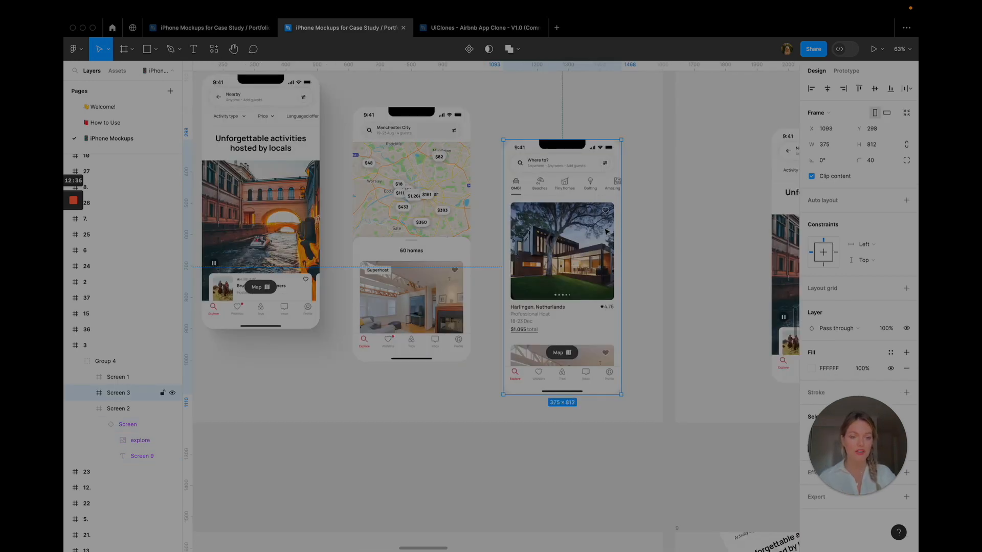
mouse_move(871, 232)
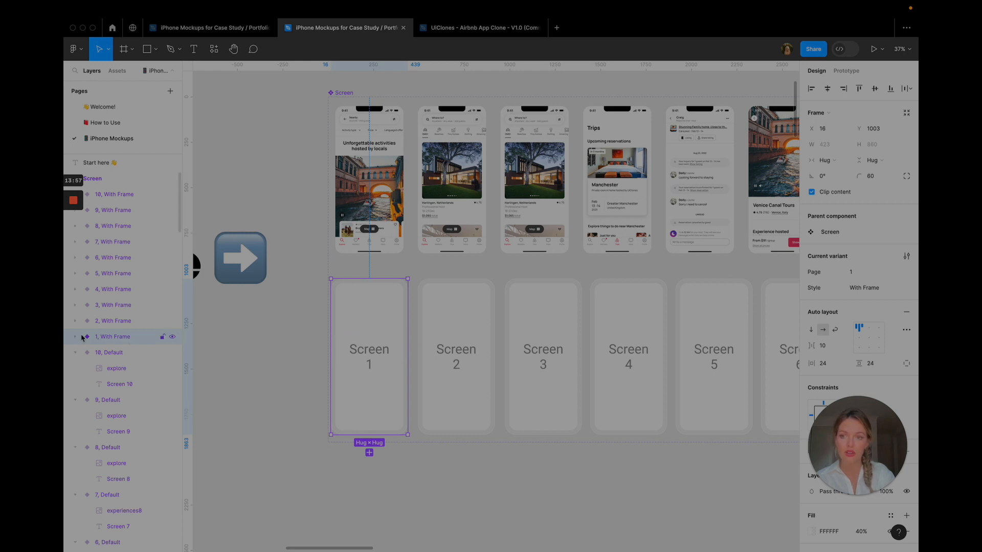
Step: Expand '1, With Frame' in Layers and select its 'Place your screen here' placeholder
click(75, 337)
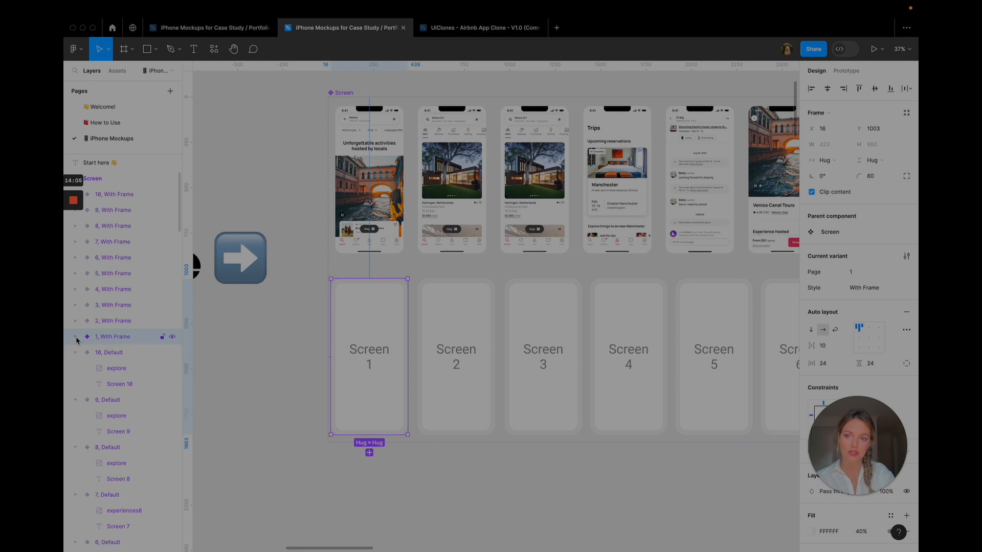
click(76, 337)
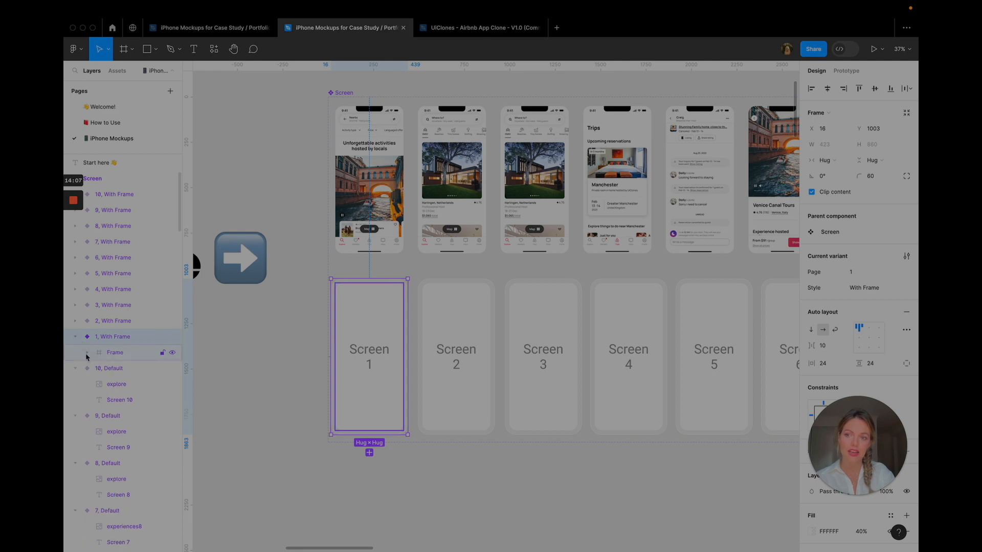
click(75, 352)
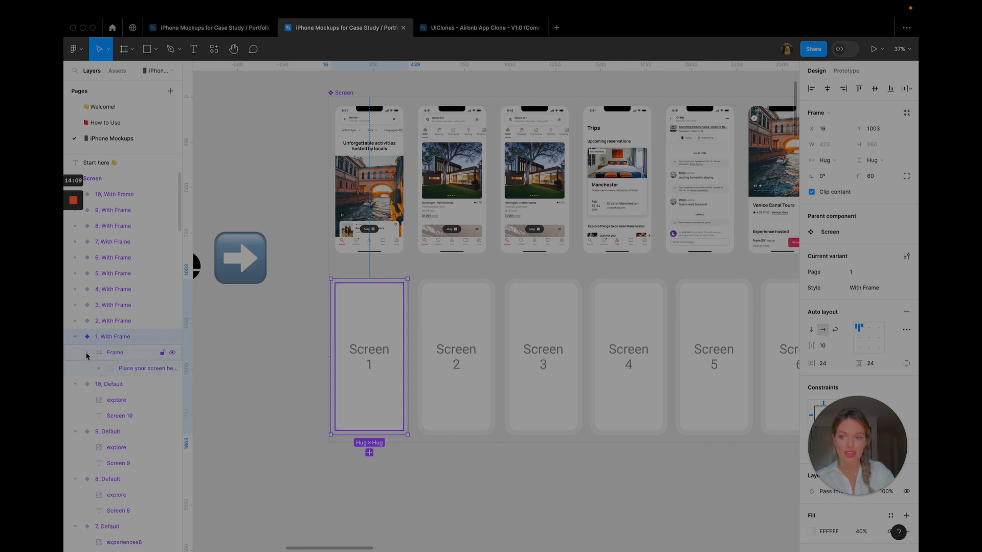
click(135, 368)
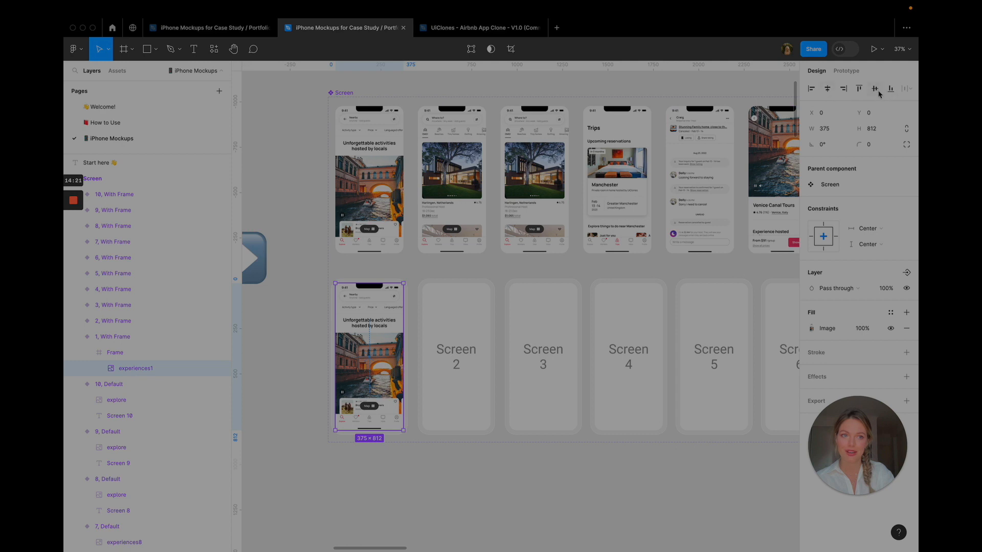
mouse_move(325, 380)
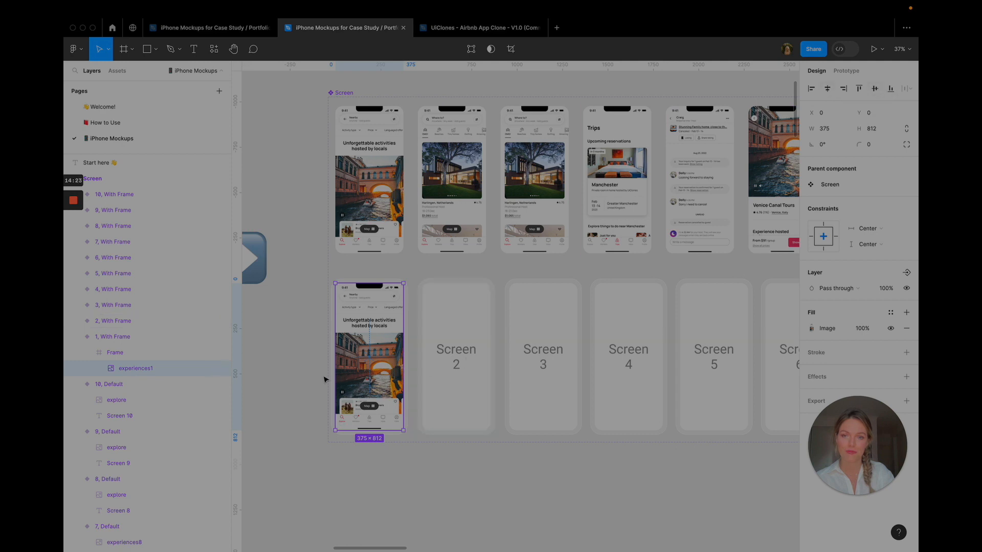
Step: Paste the house listing explore screen into the second framed mockup's Screen 2 placeholder
click(452, 181)
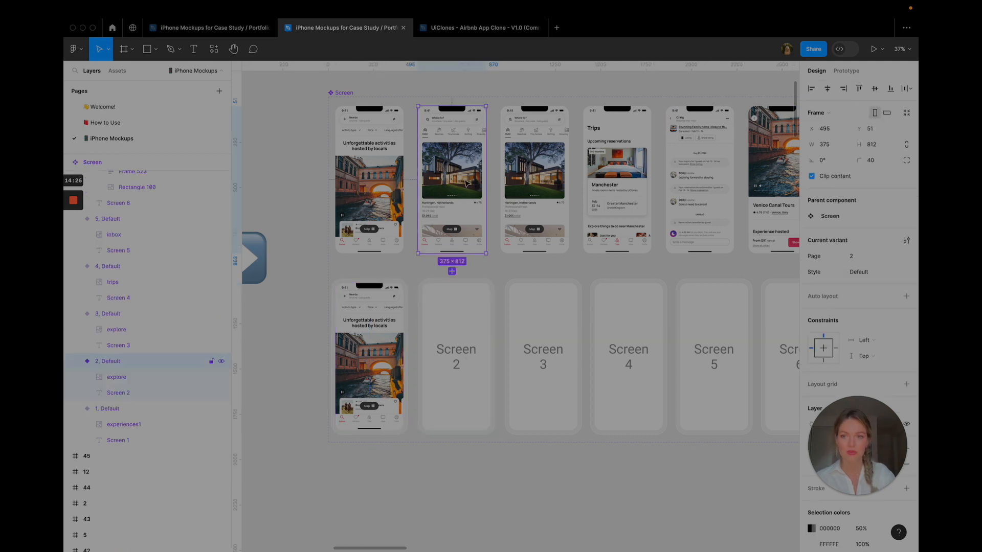
click(117, 376)
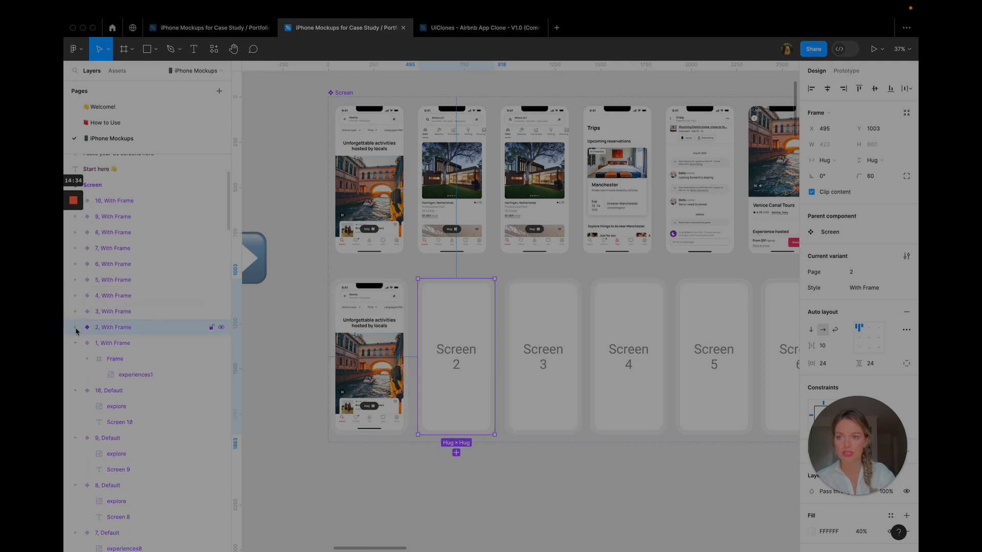
click(75, 327)
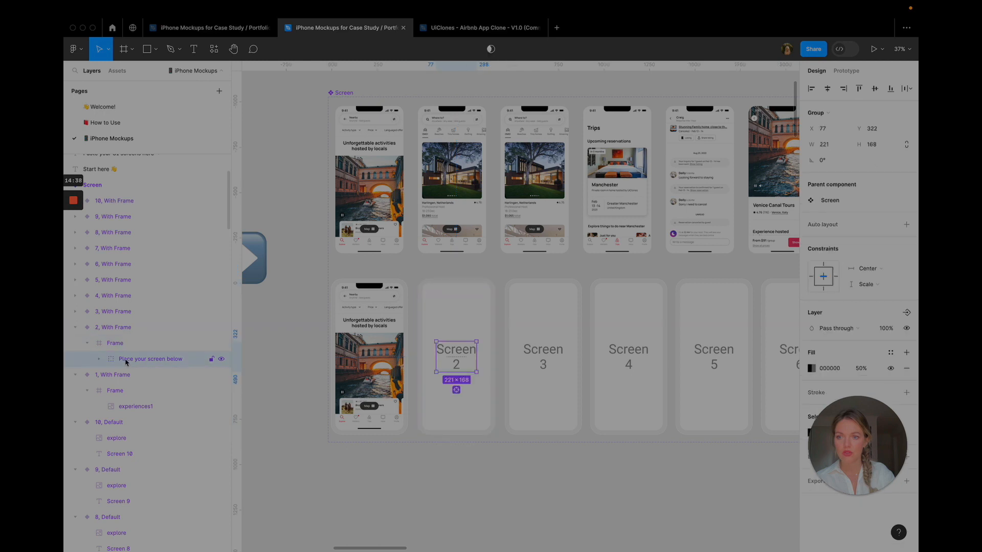
right_click(129, 359)
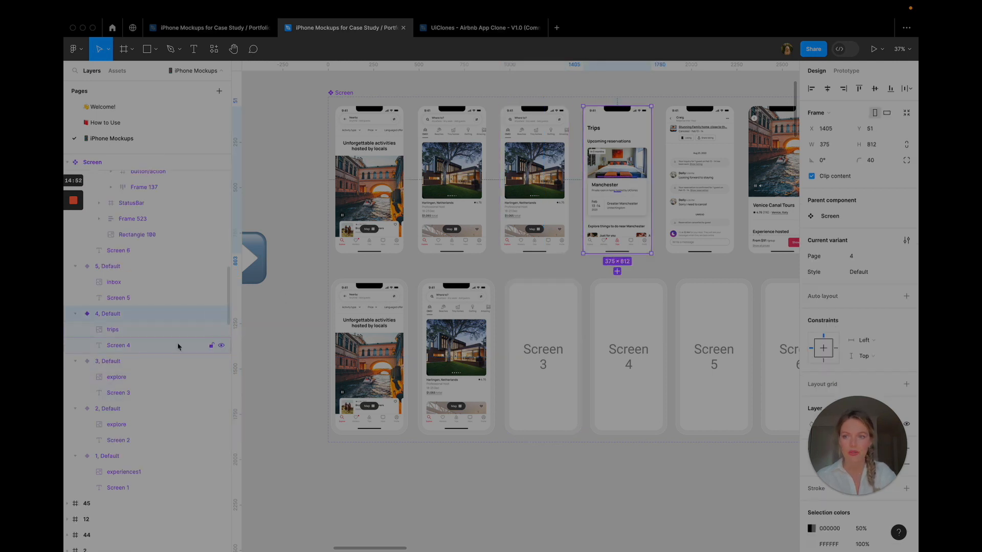
Step: Replace the fourth mockup's Screen 5 placeholder with the Trips reservations screen
click(542, 355)
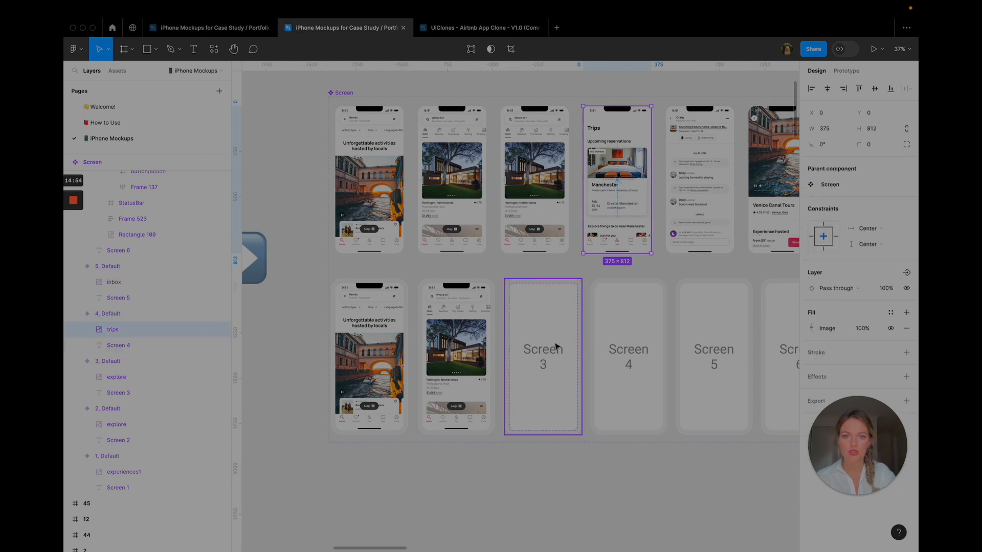
click(628, 356)
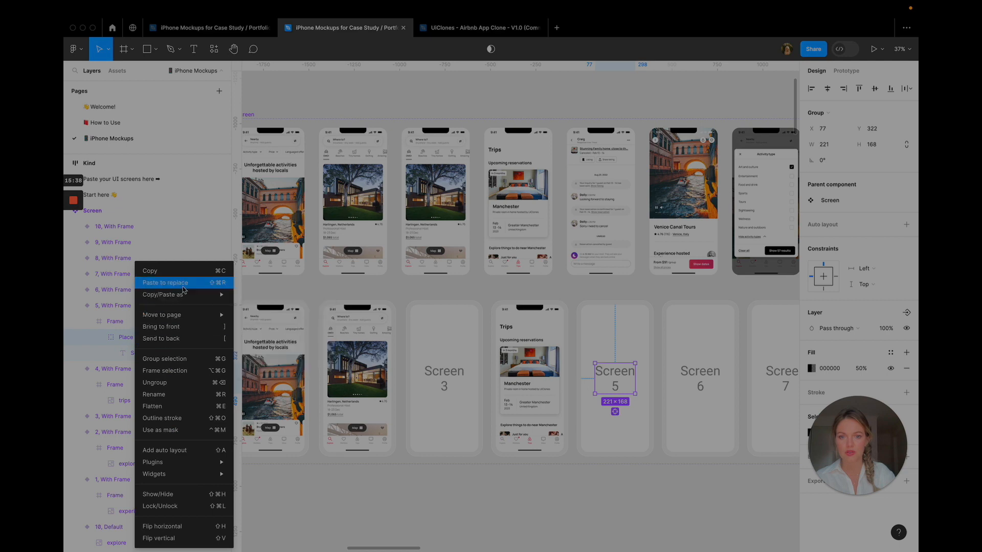
click(165, 282)
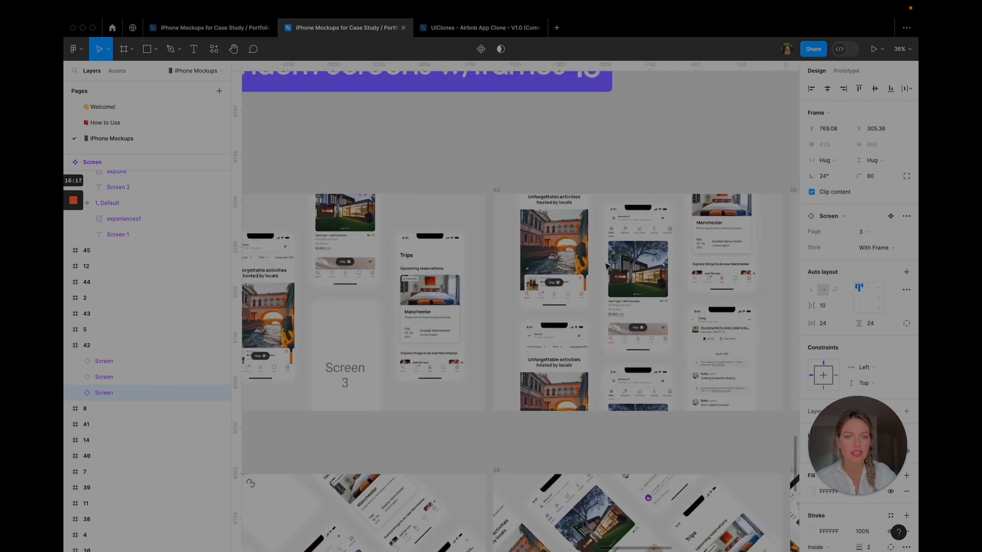
Step: Copy the tilted phone frame's drop shadow properties and select another tilted frame without shadows
scroll(down, 3)
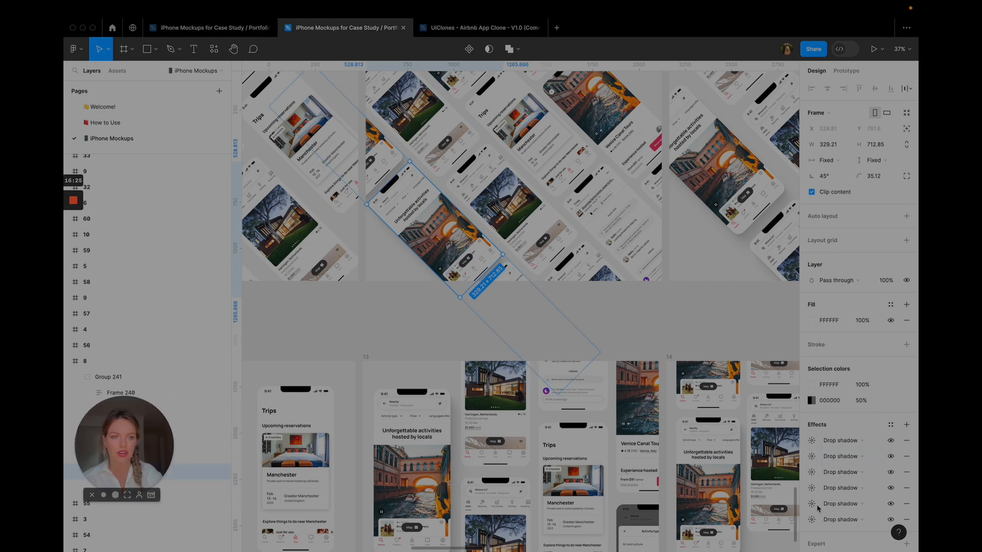
mouse_move(845, 479)
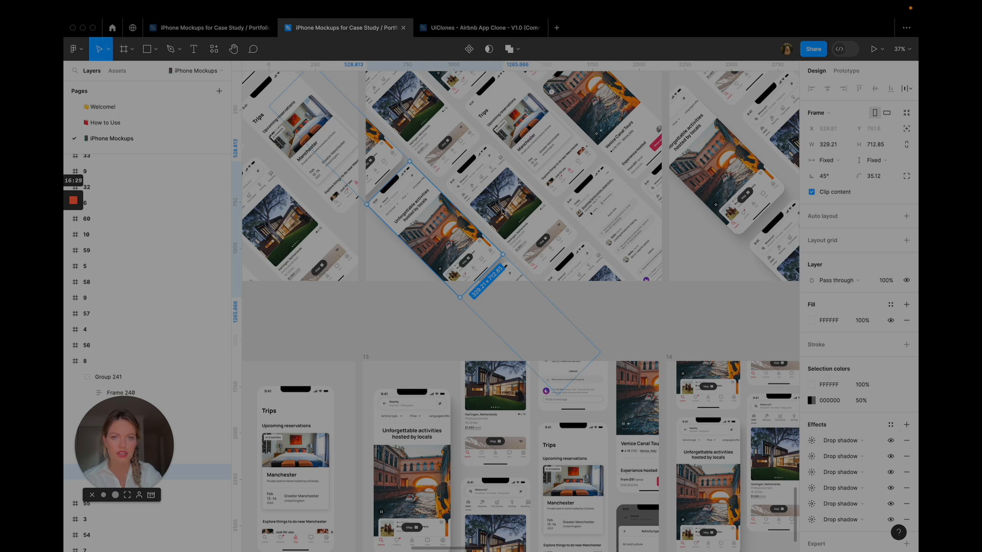
mouse_move(576, 243)
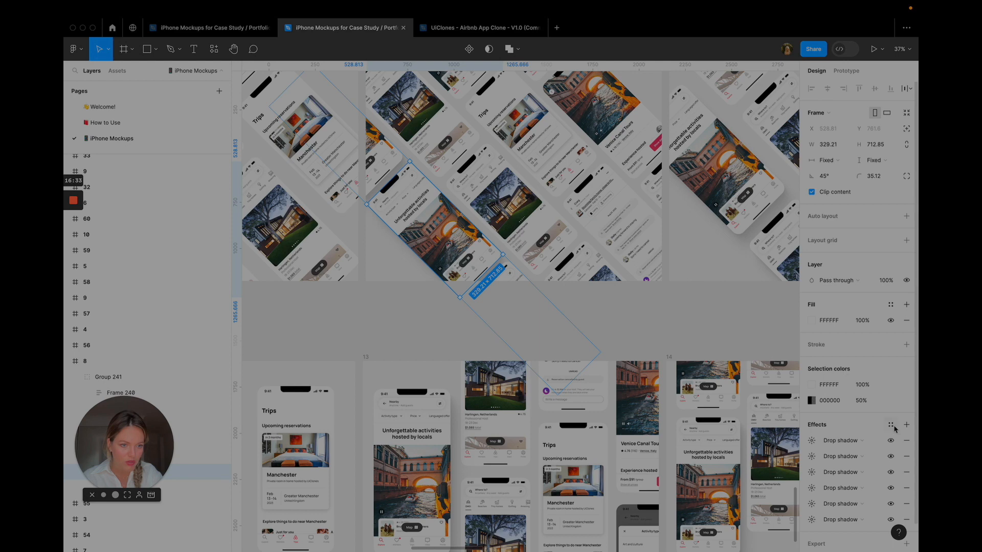
click(890, 426)
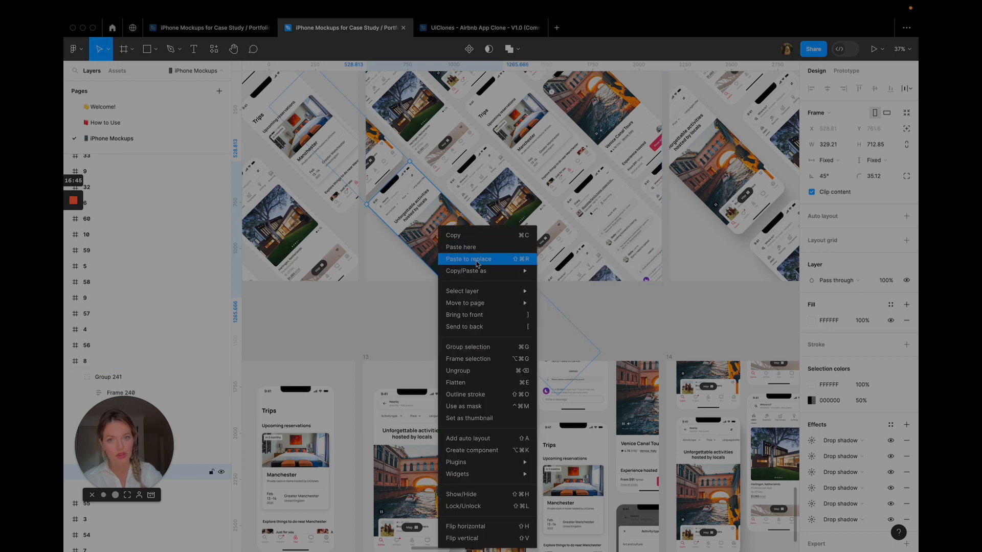
mouse_move(467, 271)
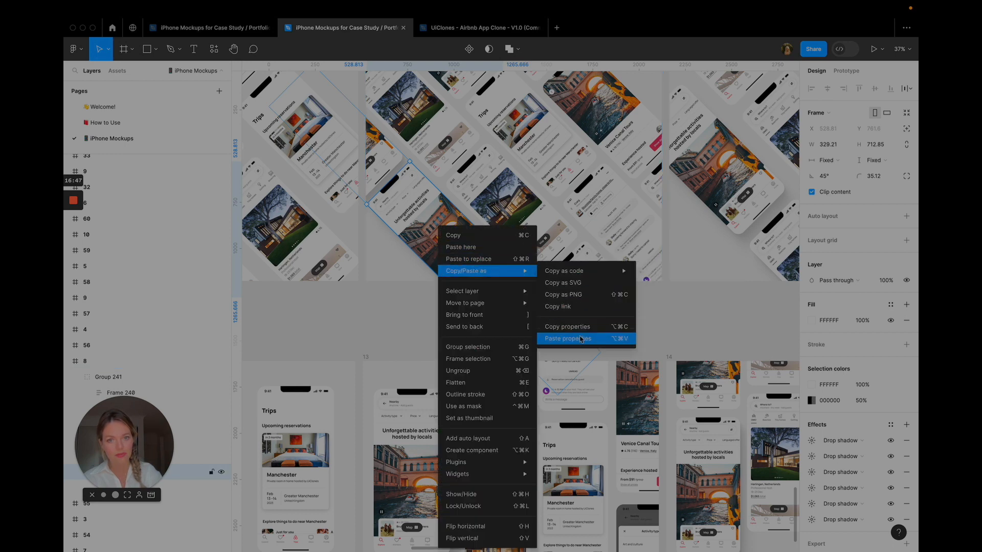
click(566, 338)
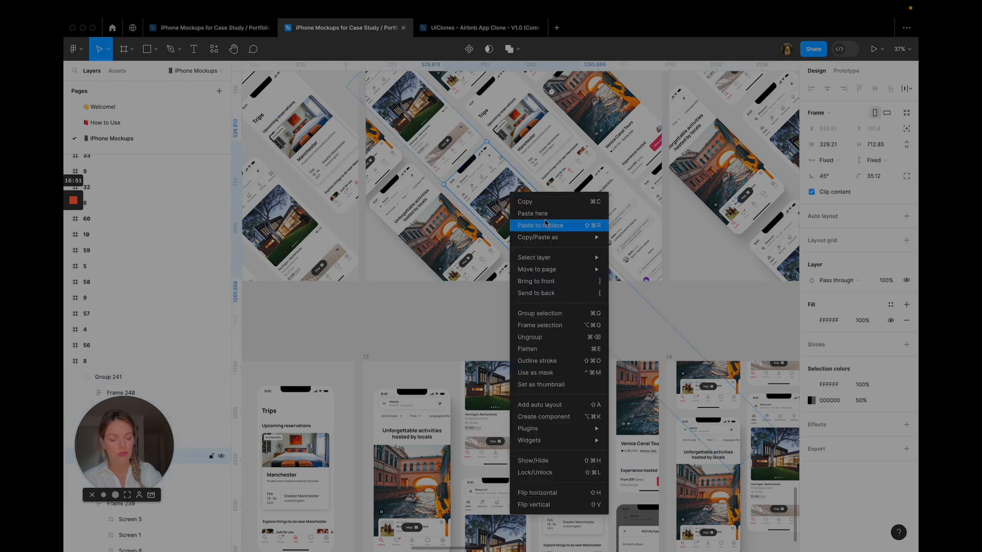
mouse_move(538, 237)
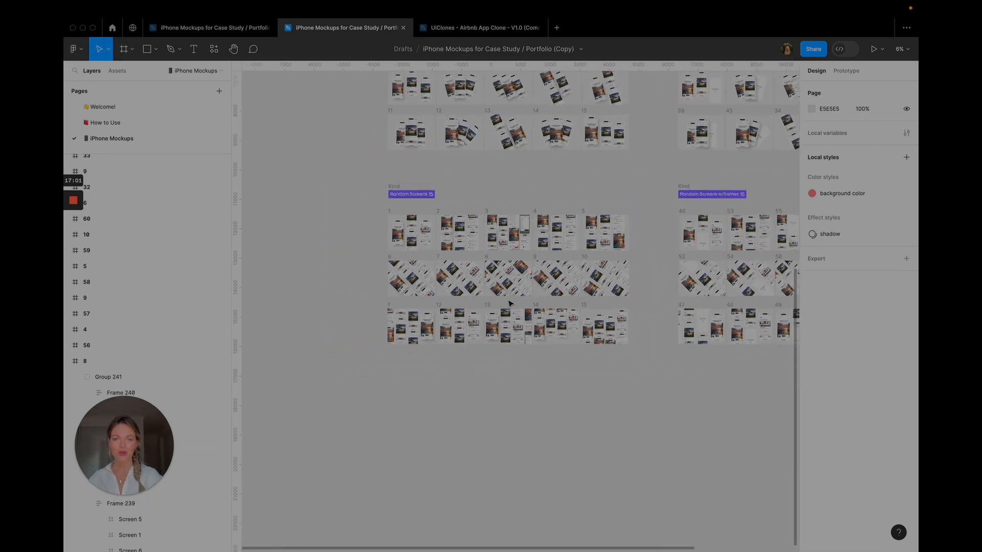
Step: Zoom out to show the Three Screens and Random Screens layout sets
scroll(down, 3)
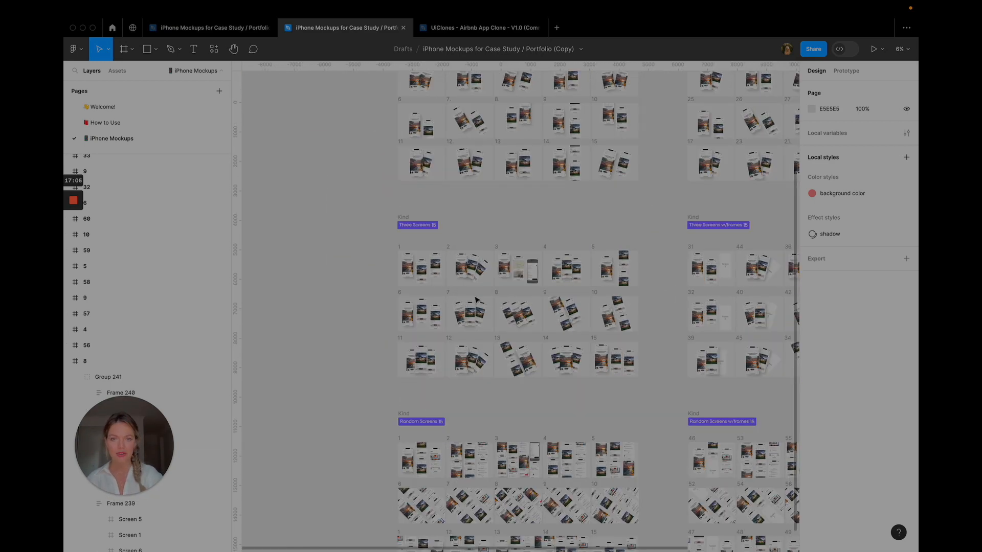